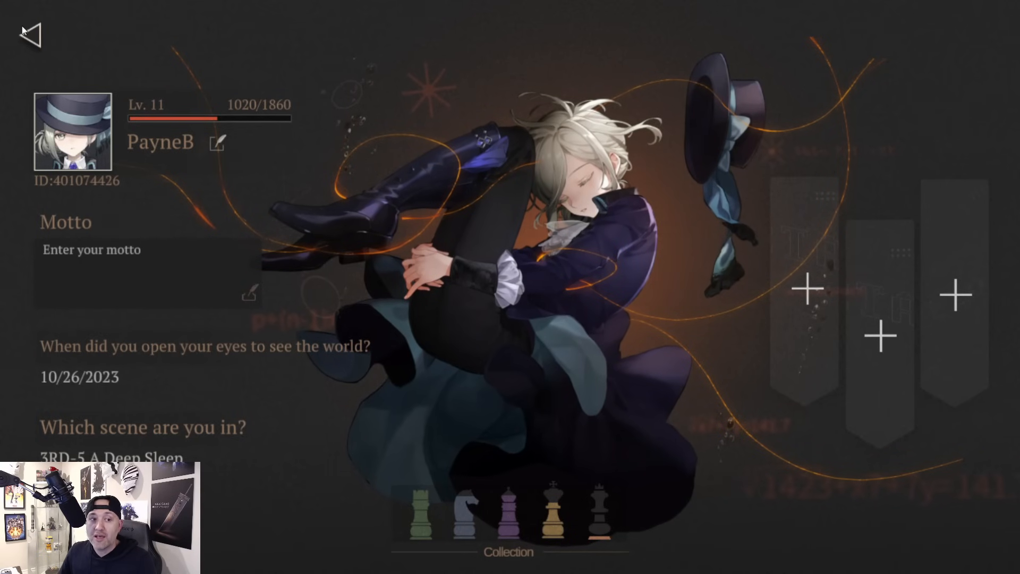
- Reach the Exchange Code Reward entry through Settings and start entering a code
left_click(29, 37)
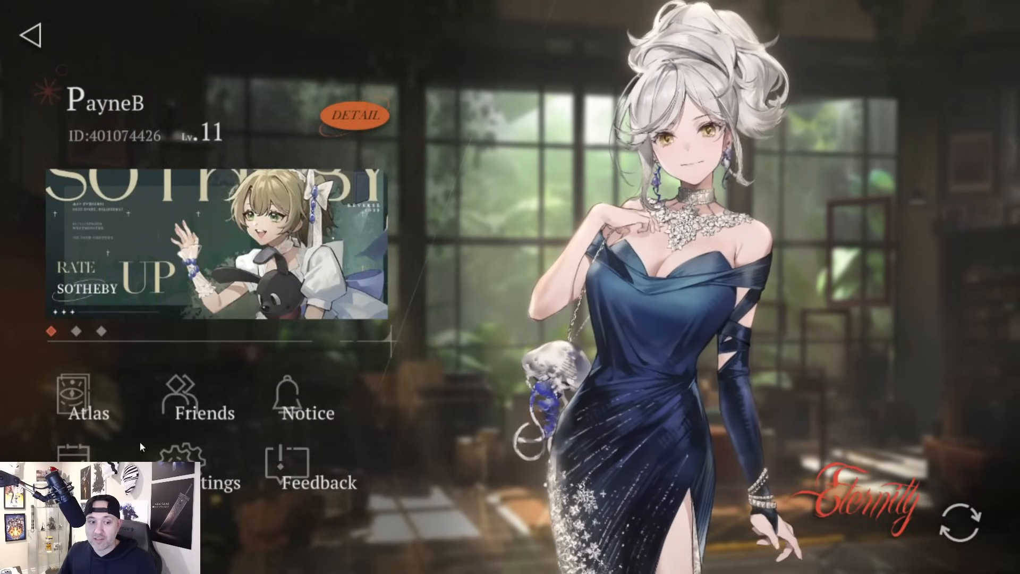
left_click(196, 466)
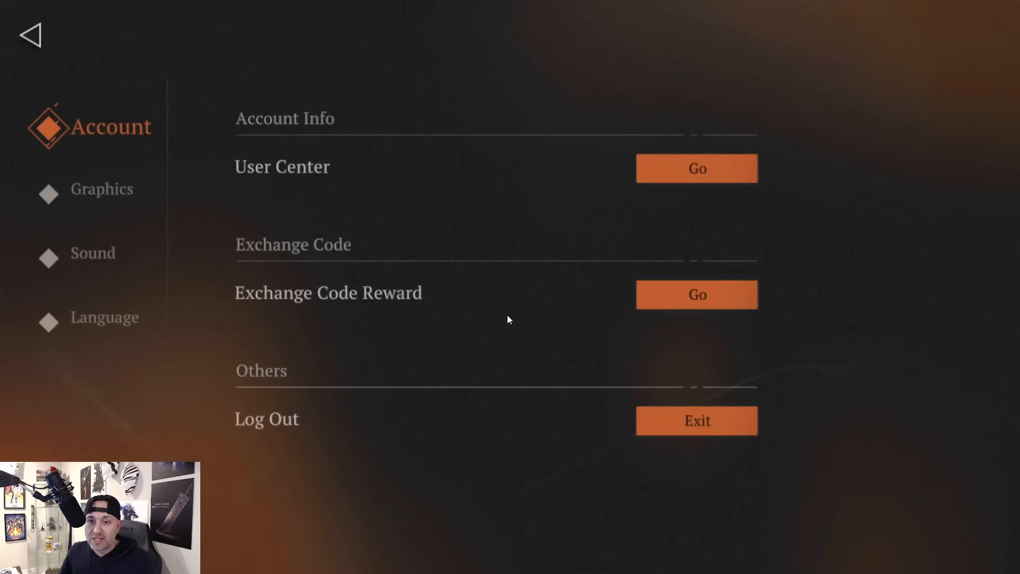
mouse_move(328, 306)
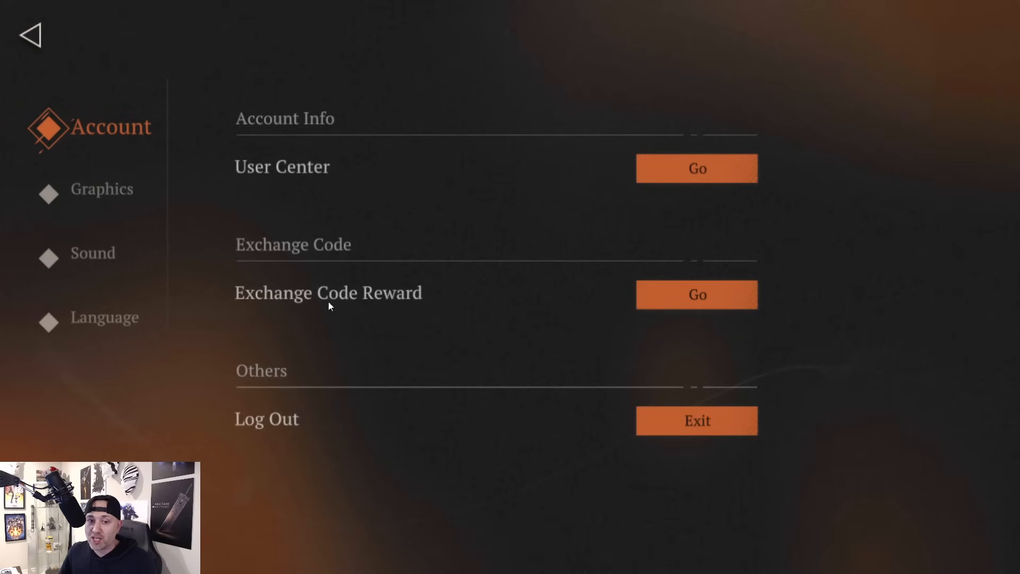
left_click(696, 295)
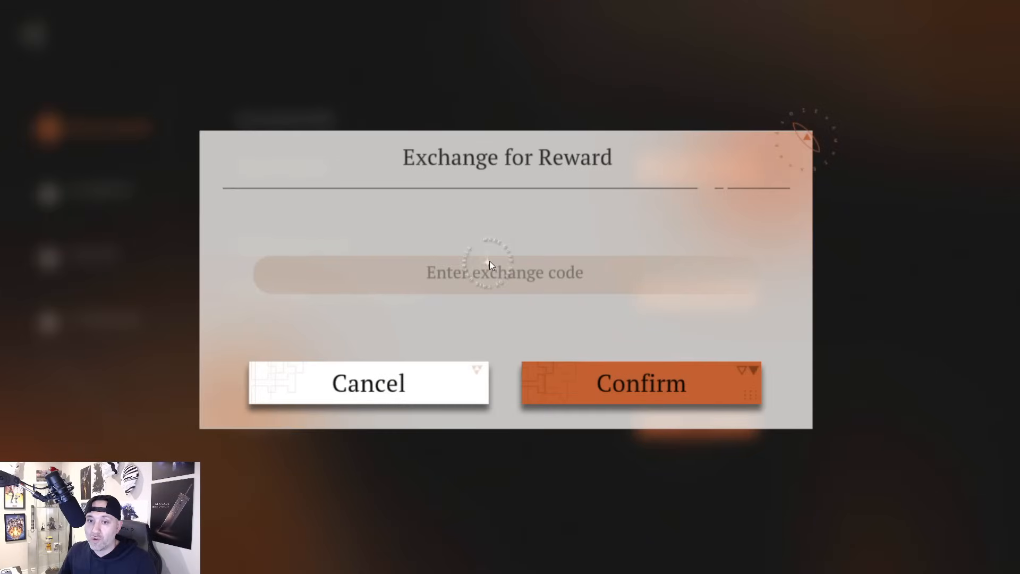
left_click(505, 273)
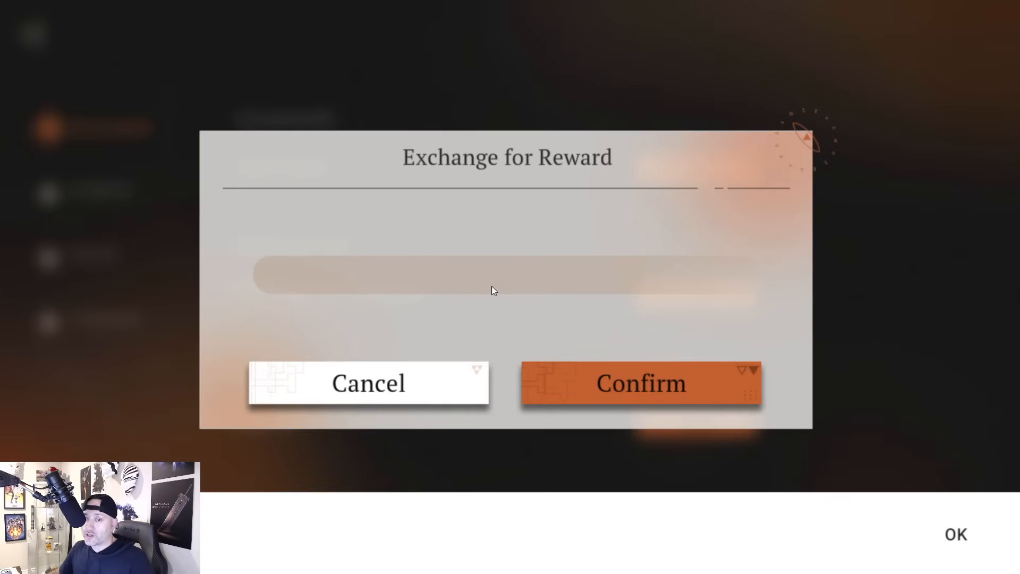
mouse_move(513, 291)
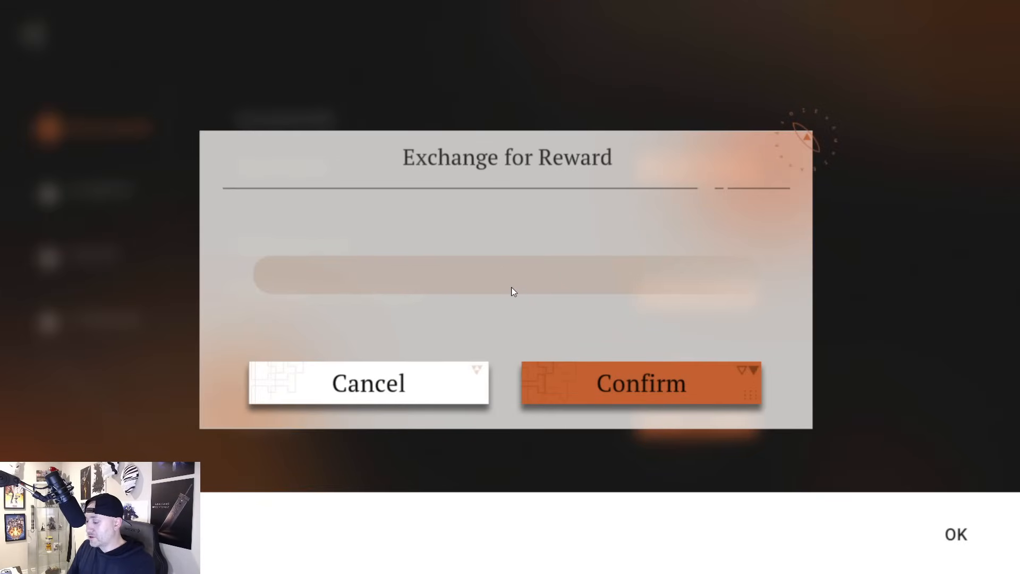
type("enterthesh")
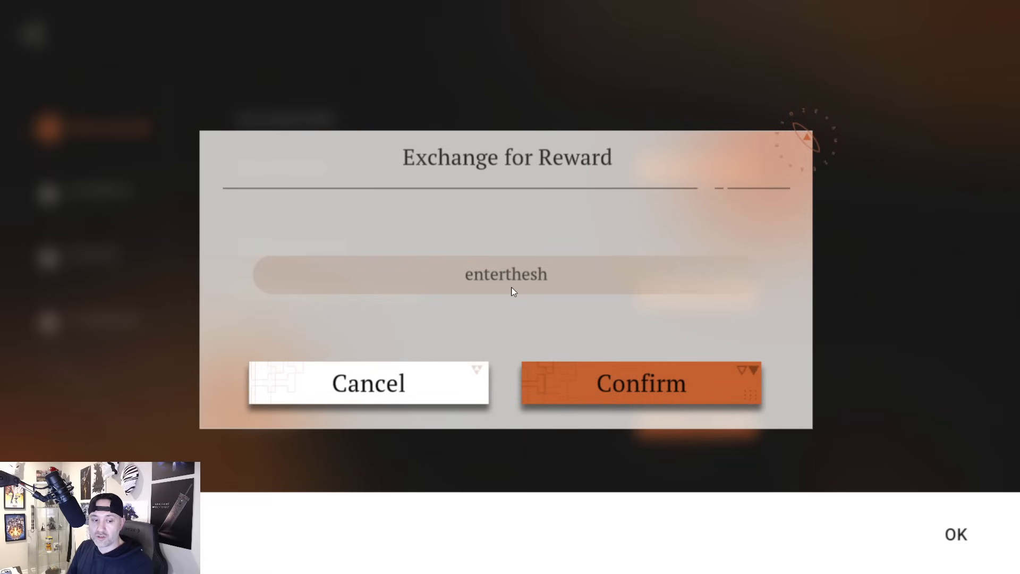
left_click(640, 382)
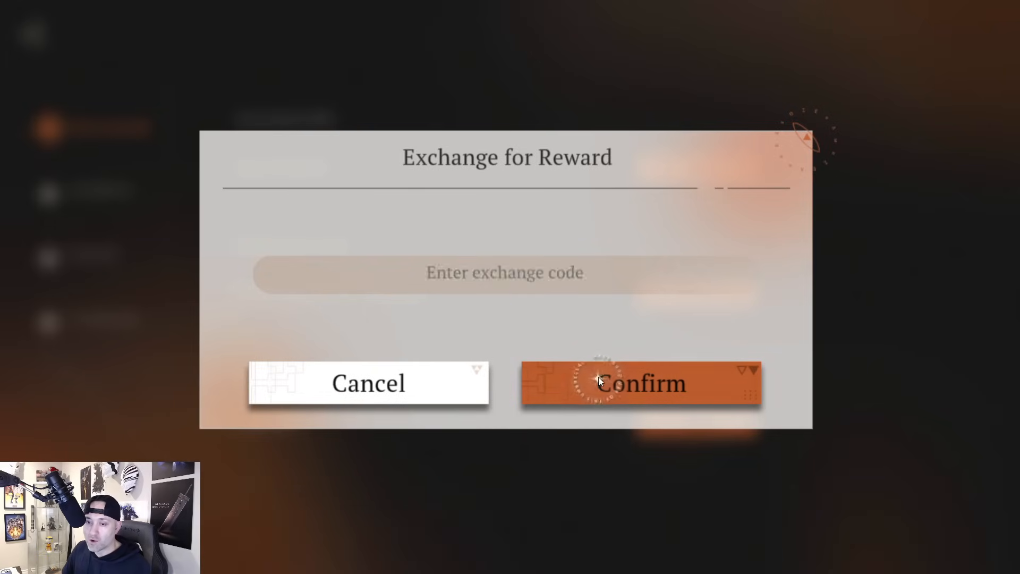
left_click(641, 383)
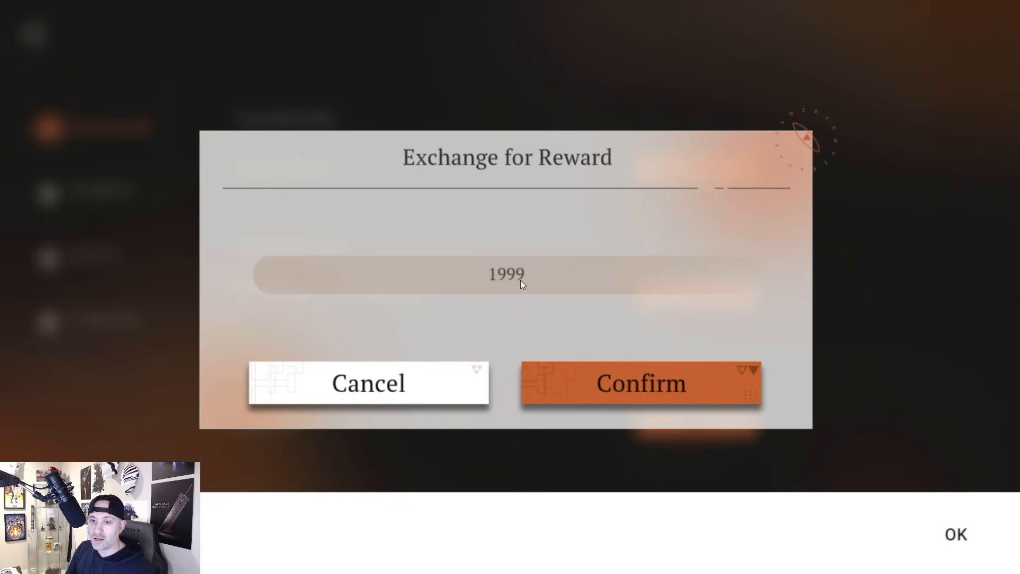
type("gift")
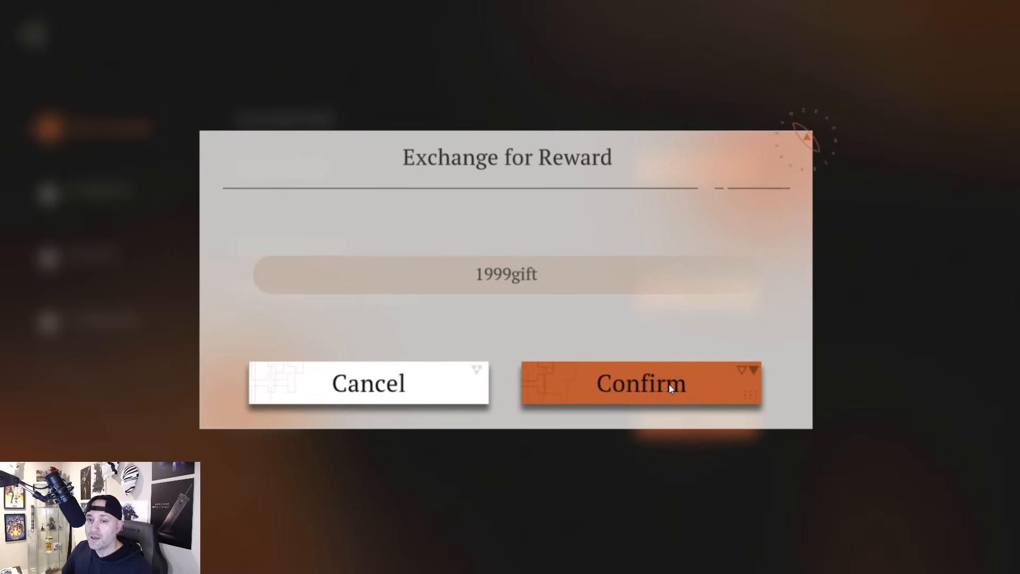
left_click(640, 382)
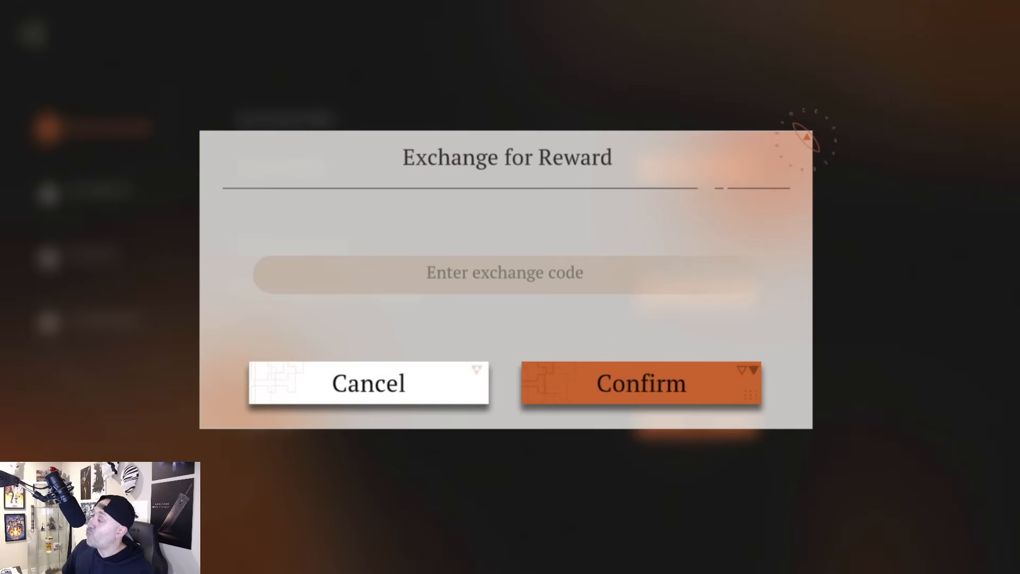
- Close the exchange code window and open the Crew roster of owned characters
left_click(368, 382)
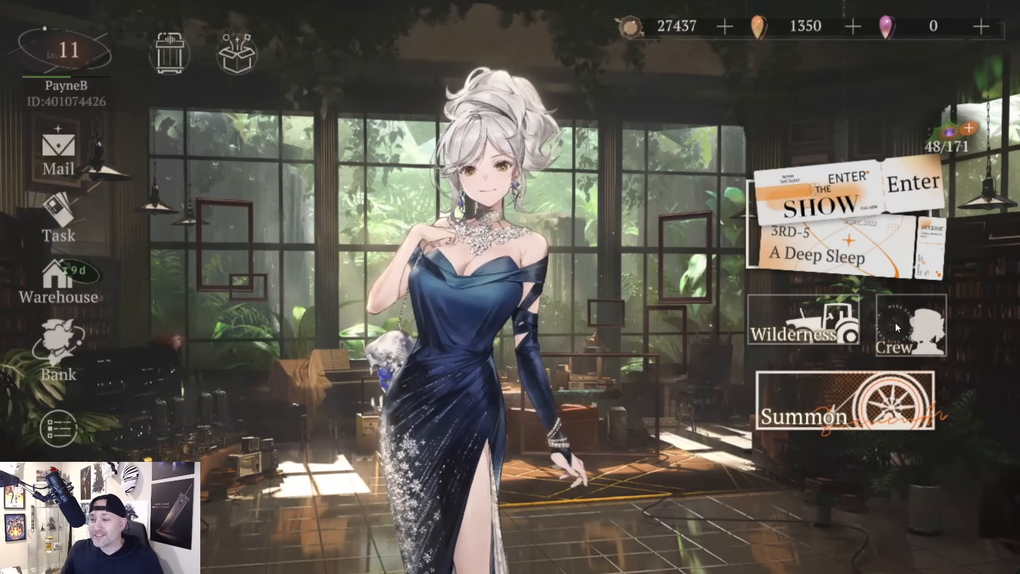
left_click(911, 326)
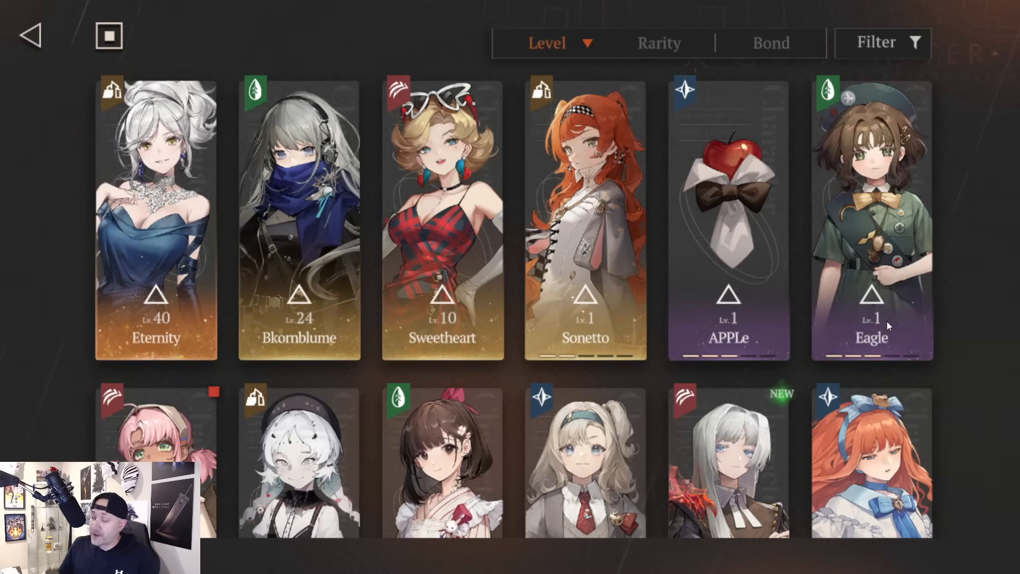
left_click(31, 35)
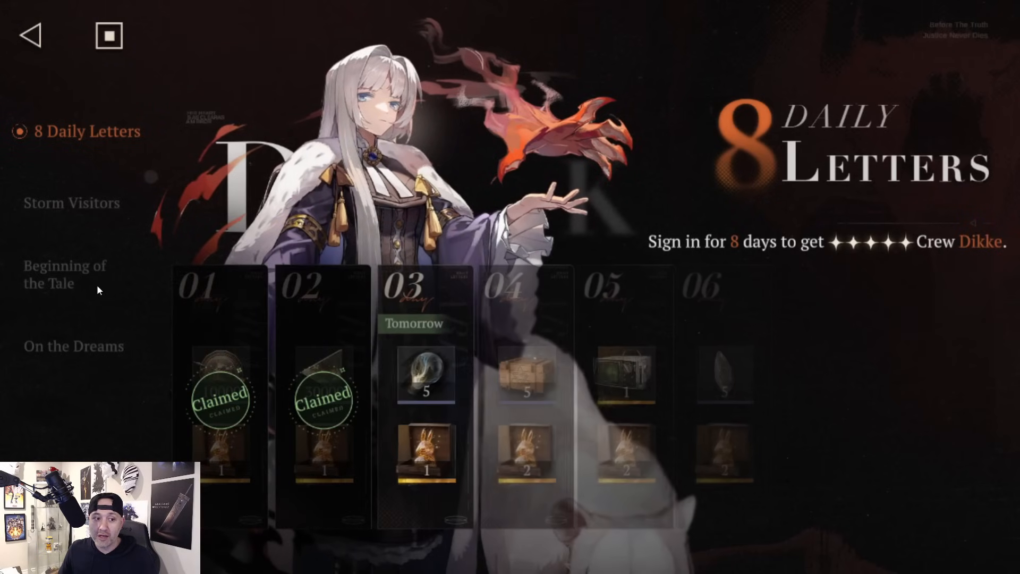
left_click(73, 346)
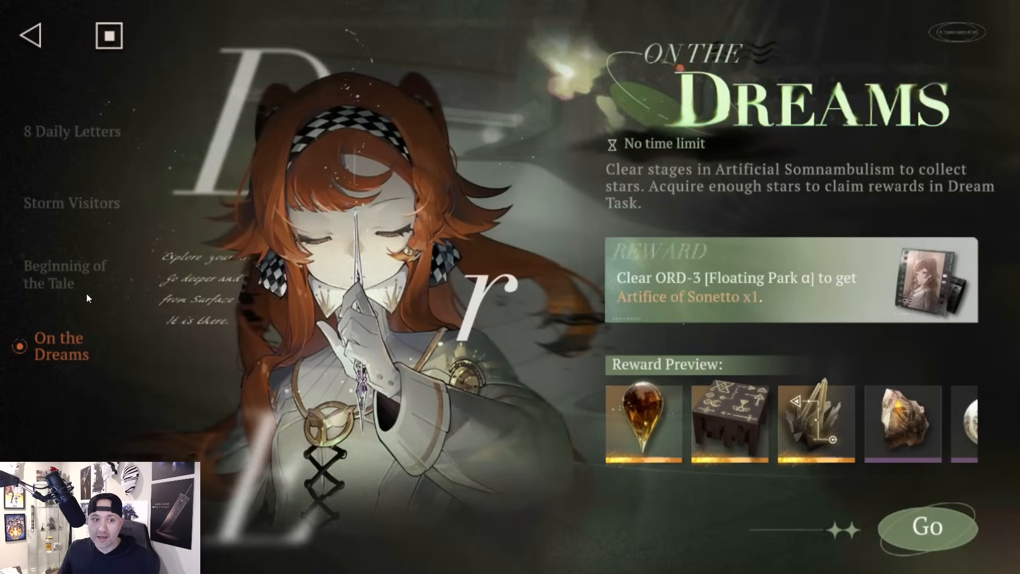
left_click(72, 202)
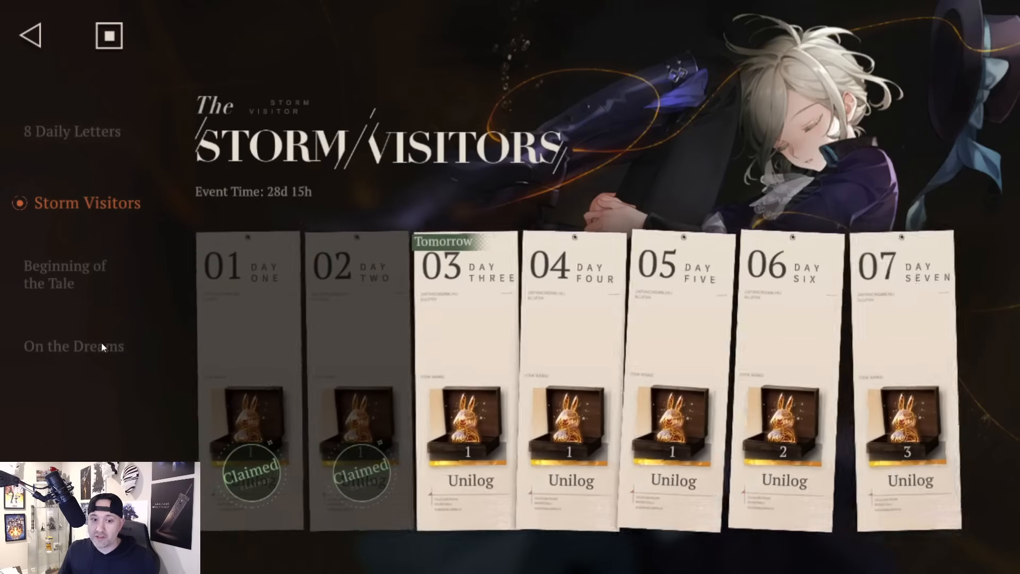
left_click(30, 36)
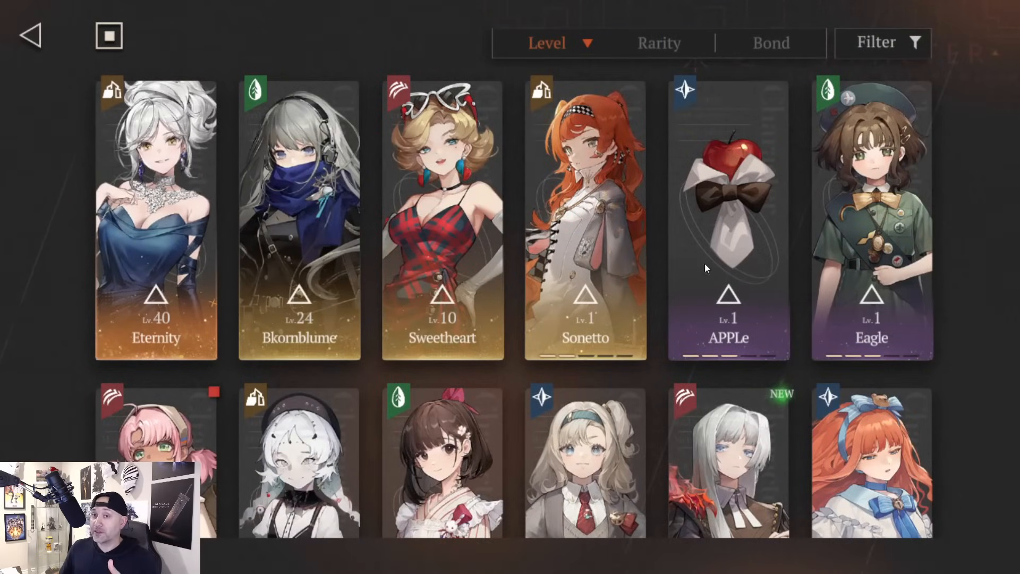
mouse_move(588, 273)
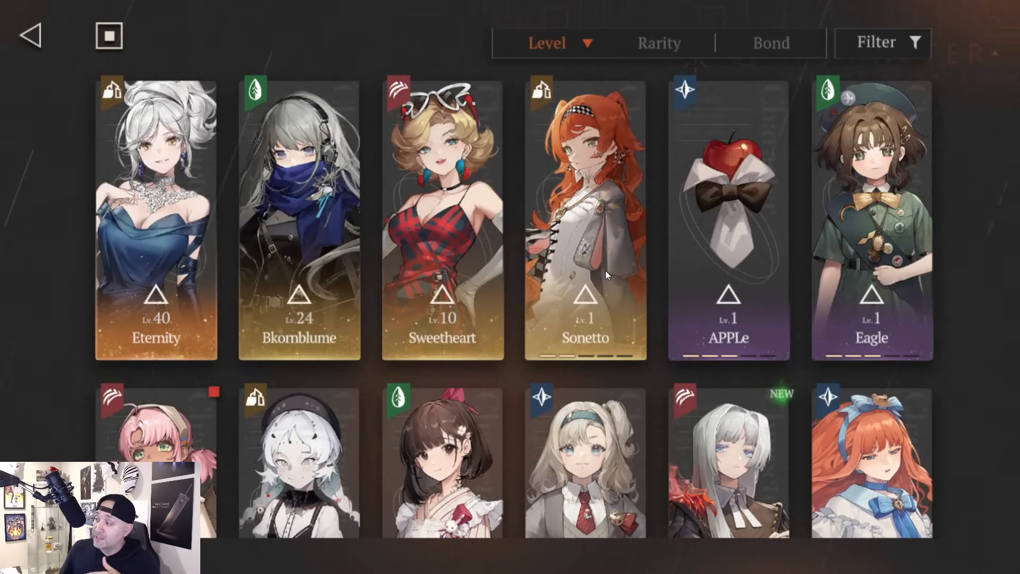
mouse_move(370, 229)
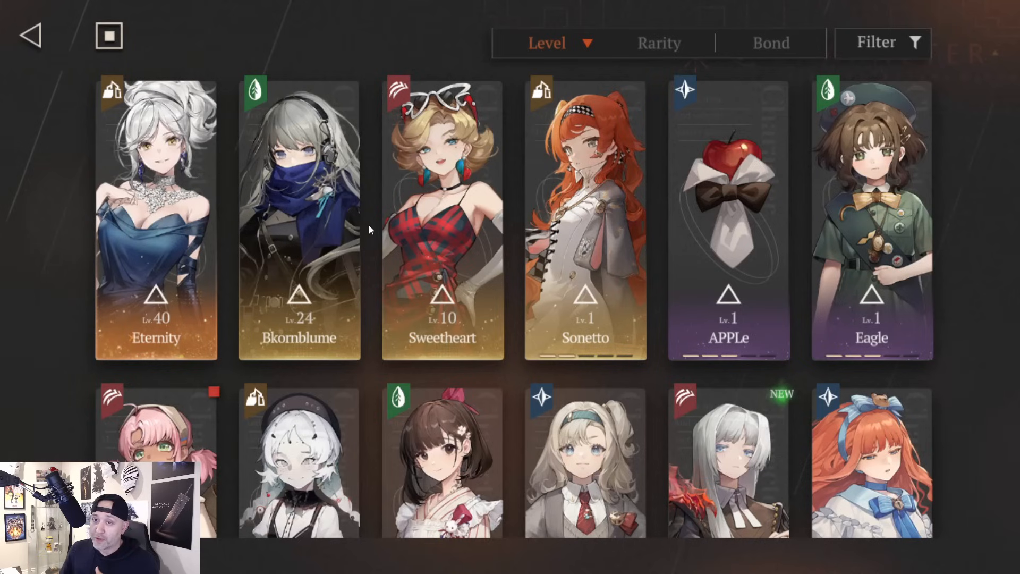
- Sort the roster by rarity, briefly viewing Eternity's character details
left_click(659, 42)
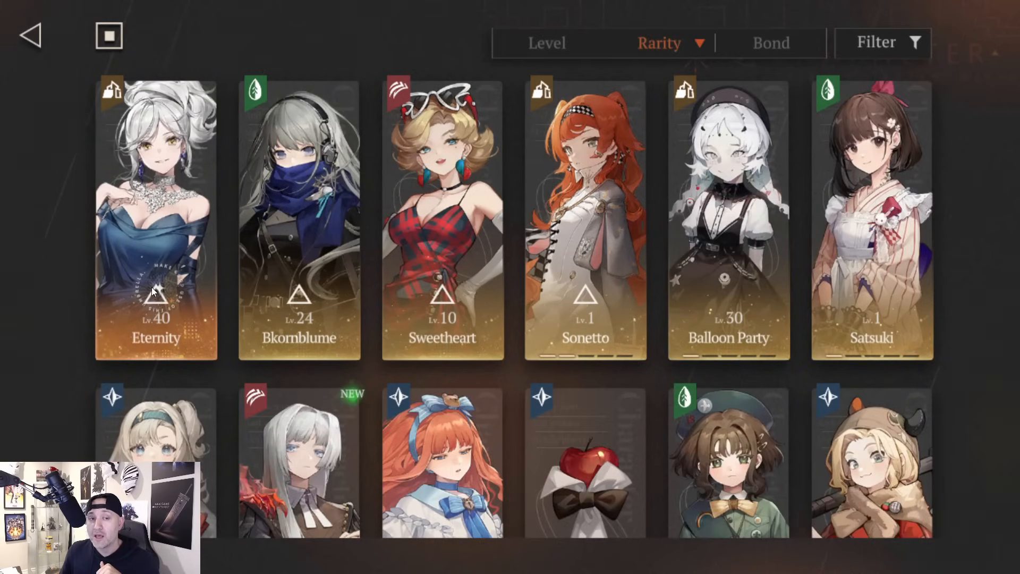
left_click(156, 221)
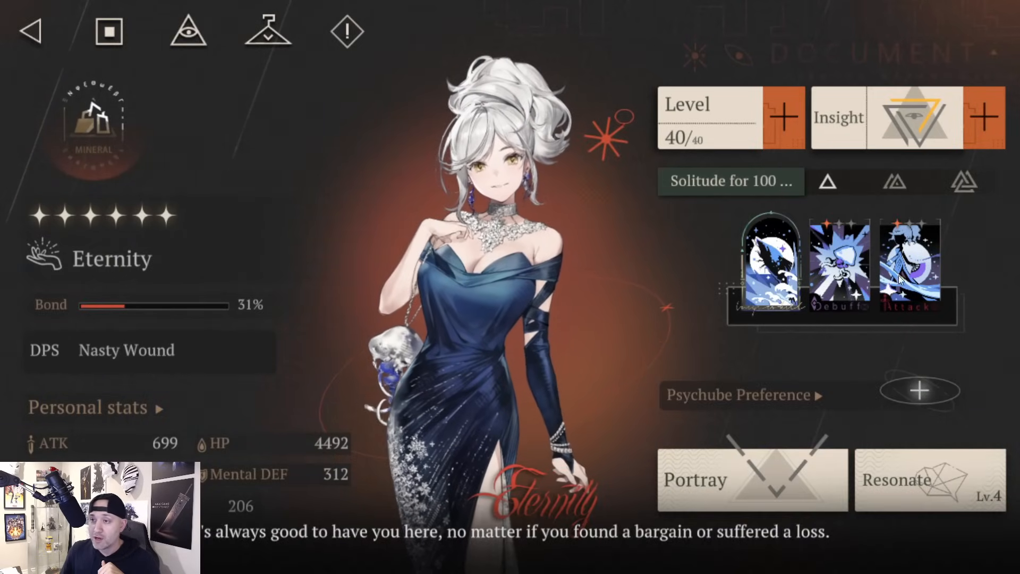
left_click(984, 116)
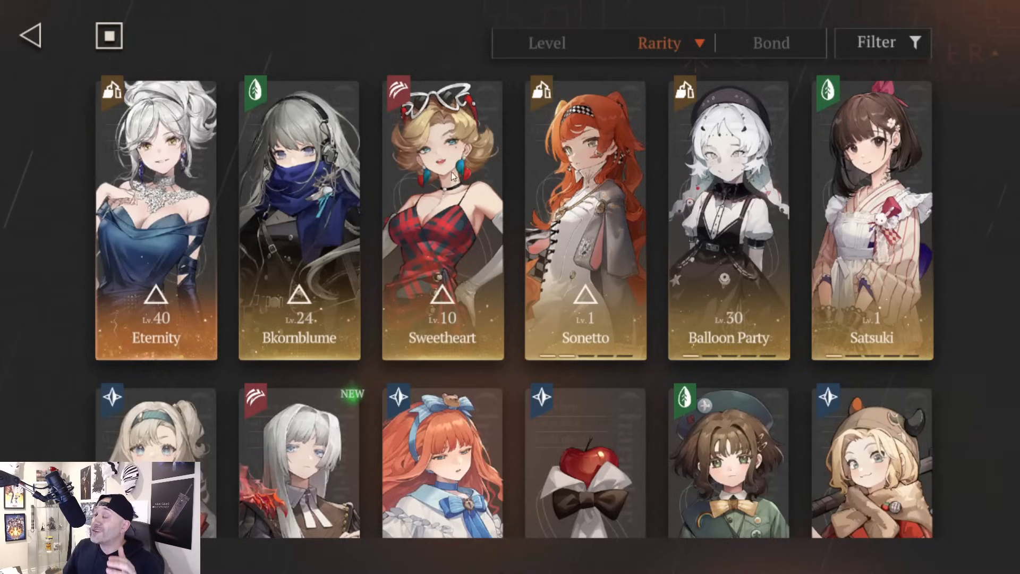
mouse_move(469, 227)
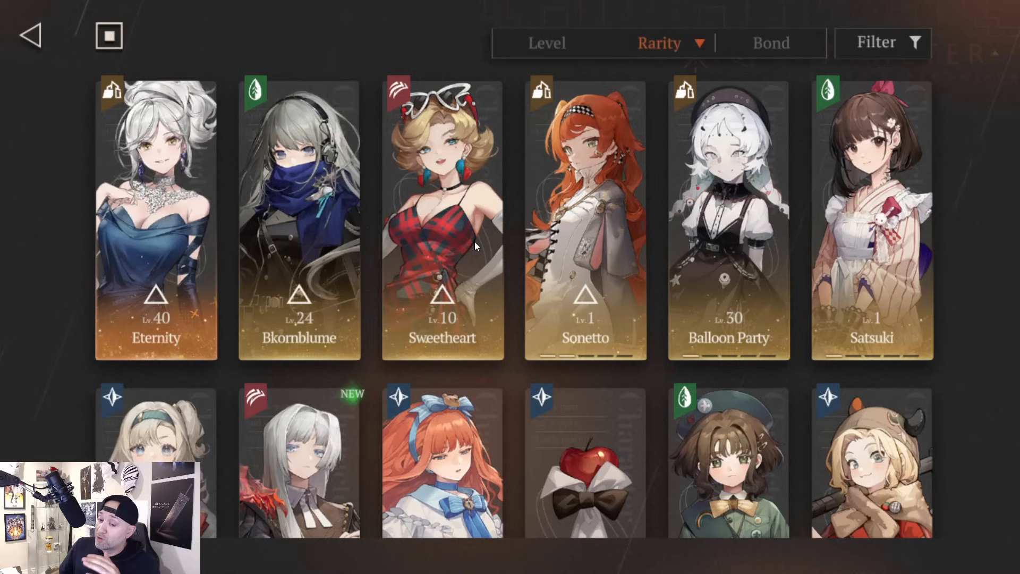
mouse_move(499, 349)
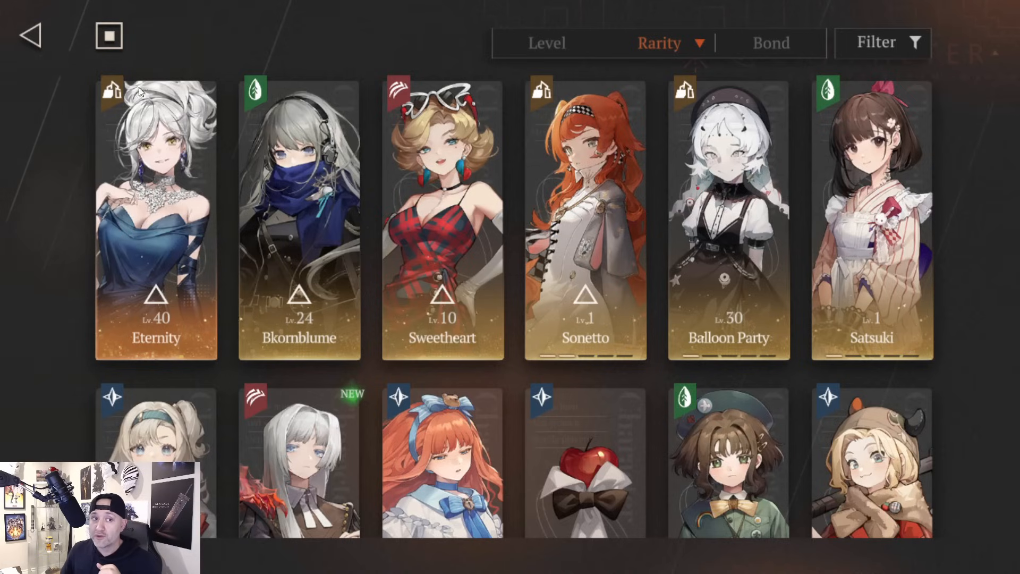
mouse_move(293, 220)
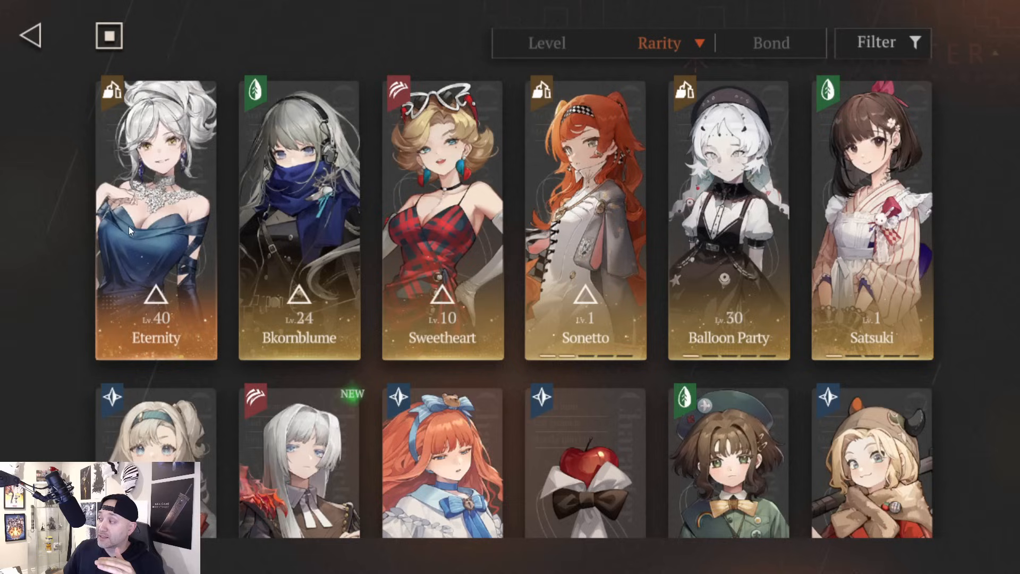
mouse_move(429, 376)
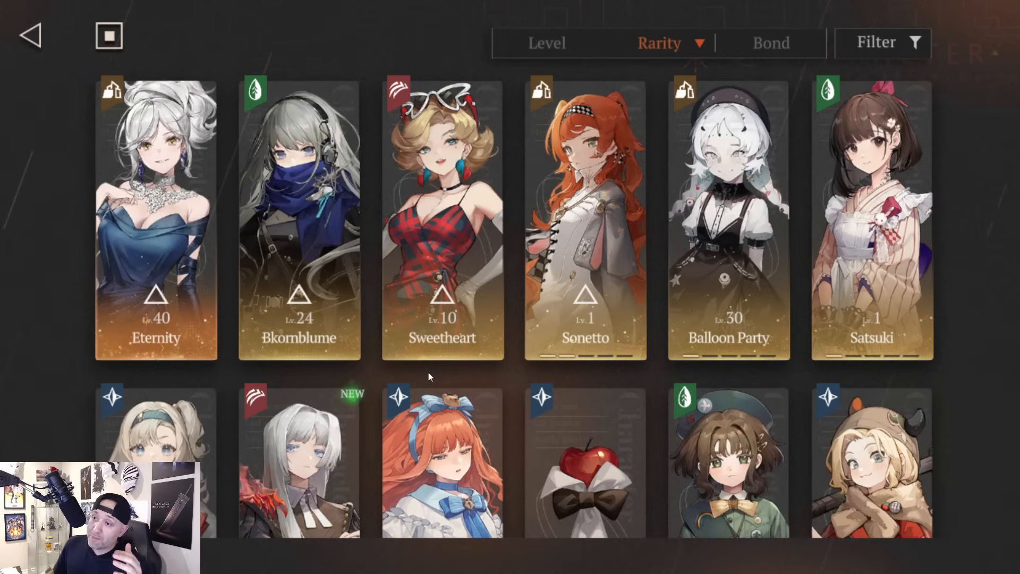
mouse_move(426, 328)
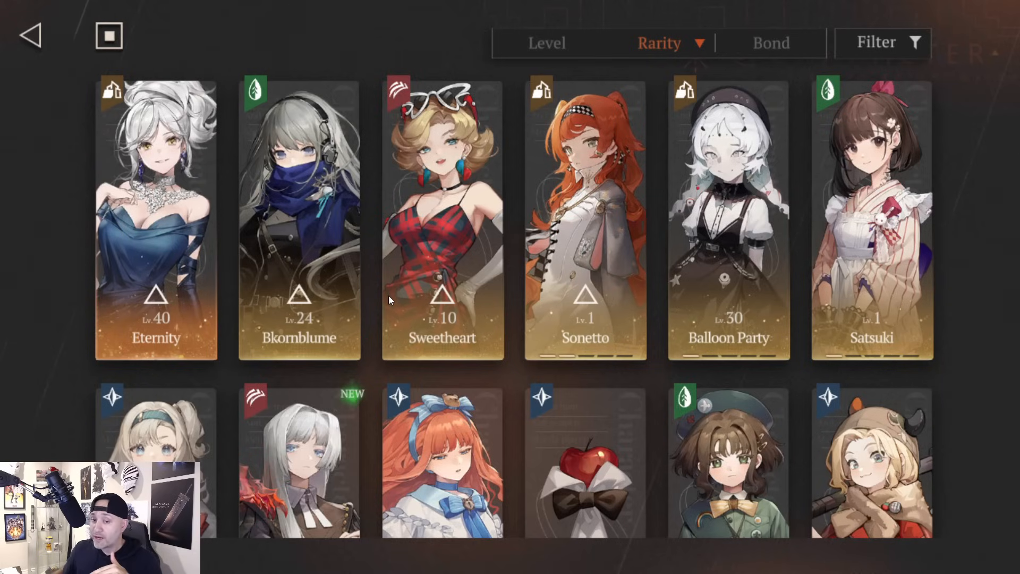
mouse_move(273, 192)
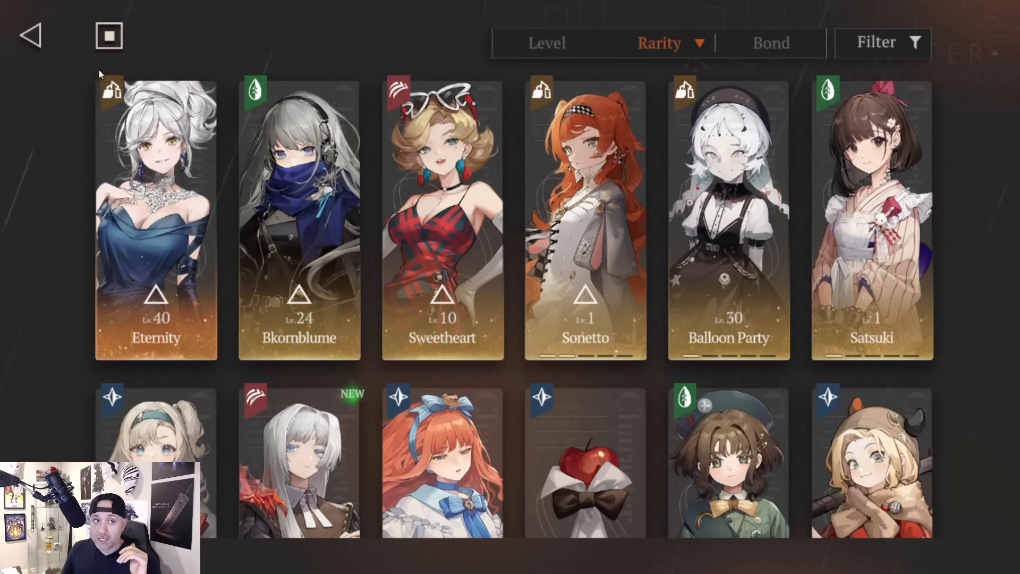
- Begin the For the Sleeper stage, level Sonetto up and confirm her in the lineup beside Eternity
left_click(30, 35)
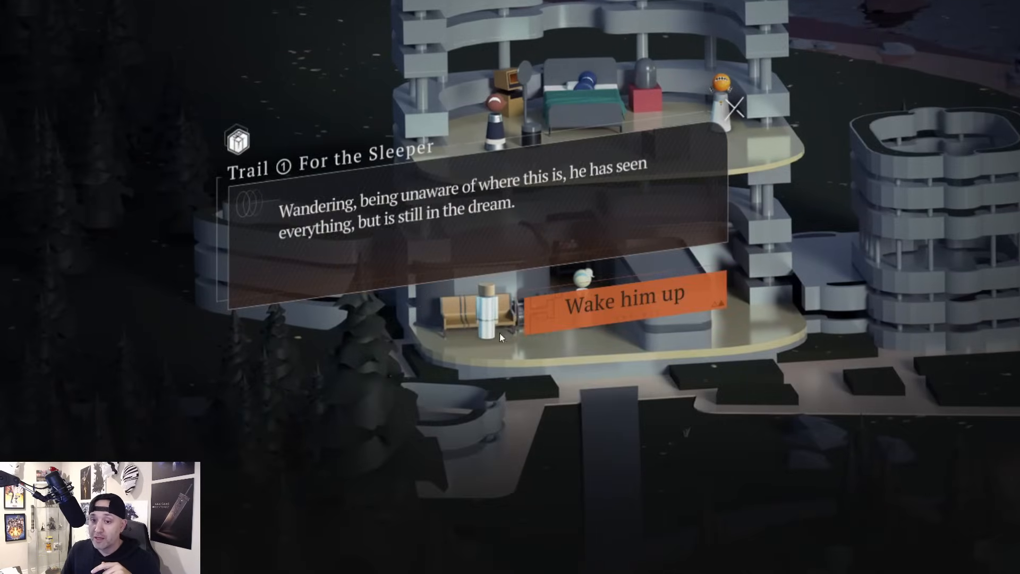
left_click(621, 301)
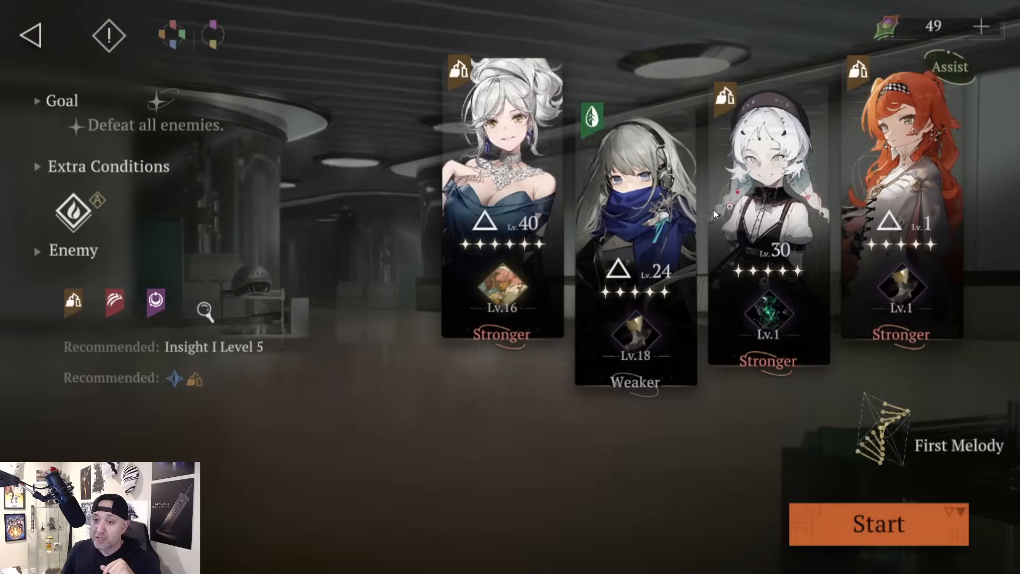
mouse_move(226, 205)
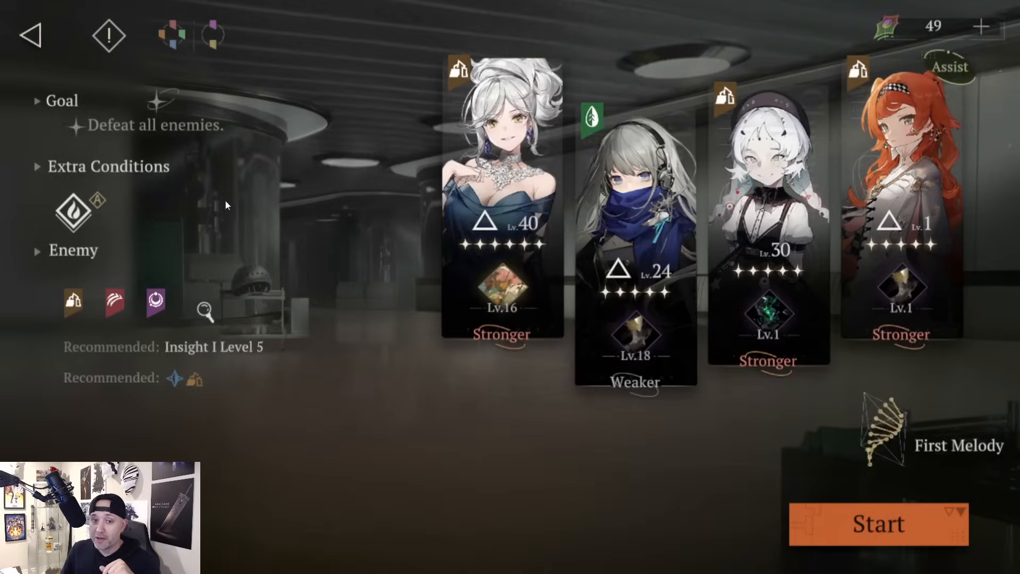
mouse_move(637, 205)
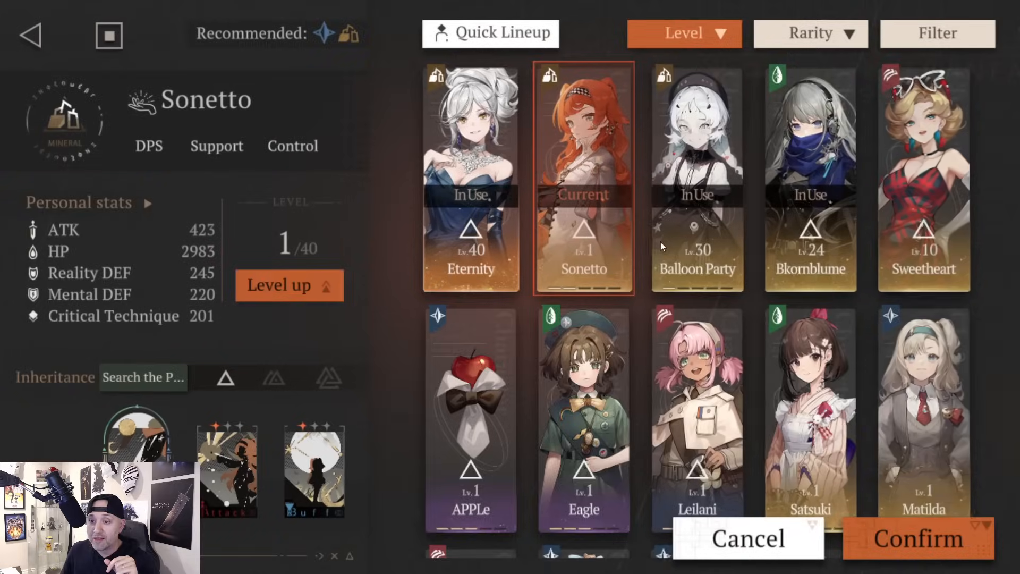
left_click(917, 538)
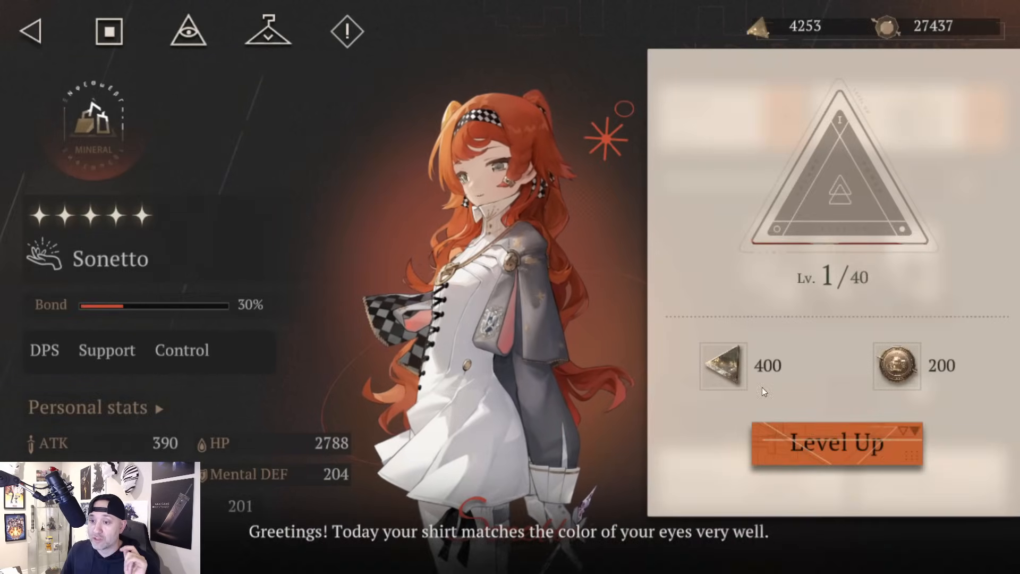
left_click(836, 443)
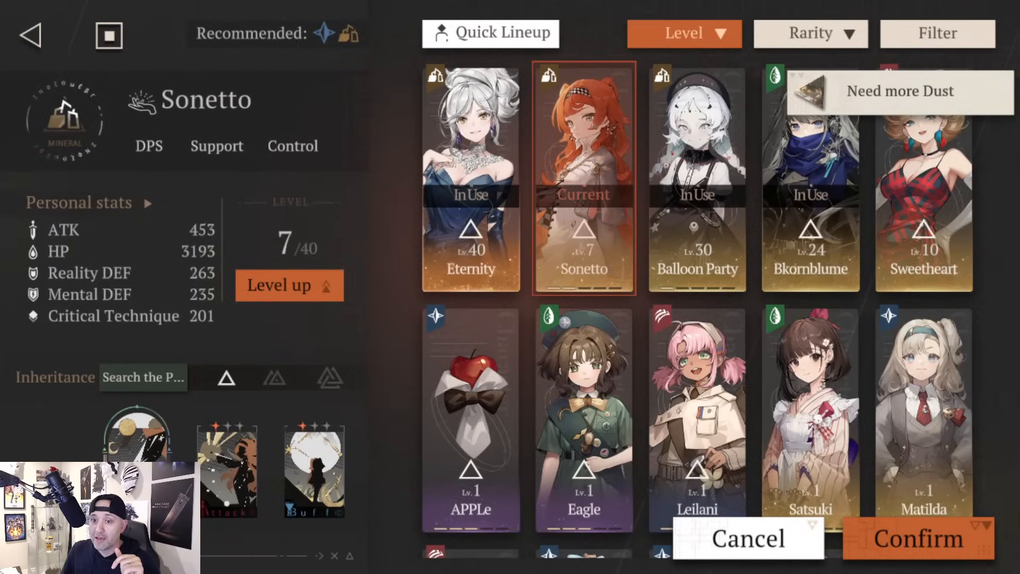
left_click(917, 538)
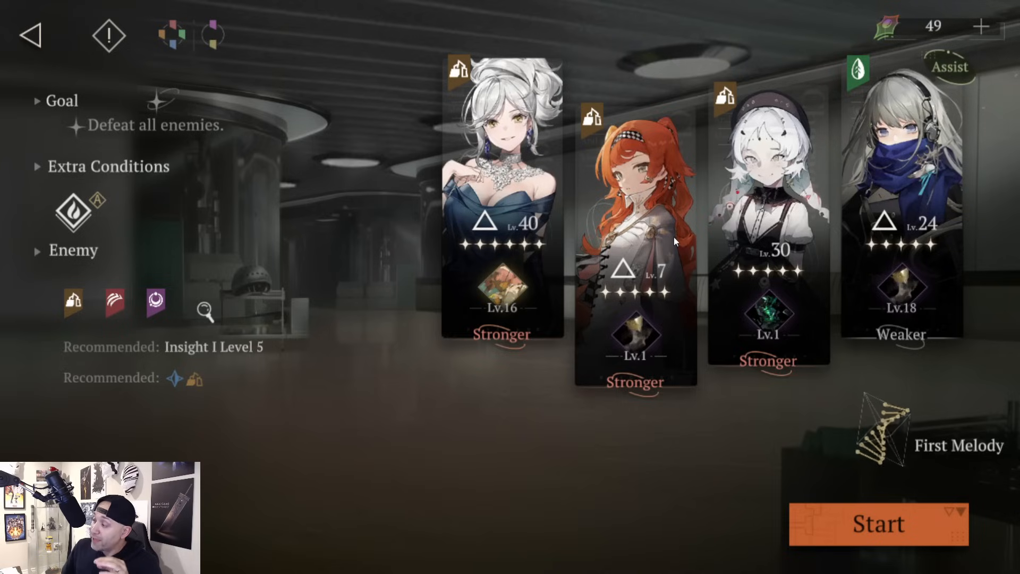
mouse_move(681, 254)
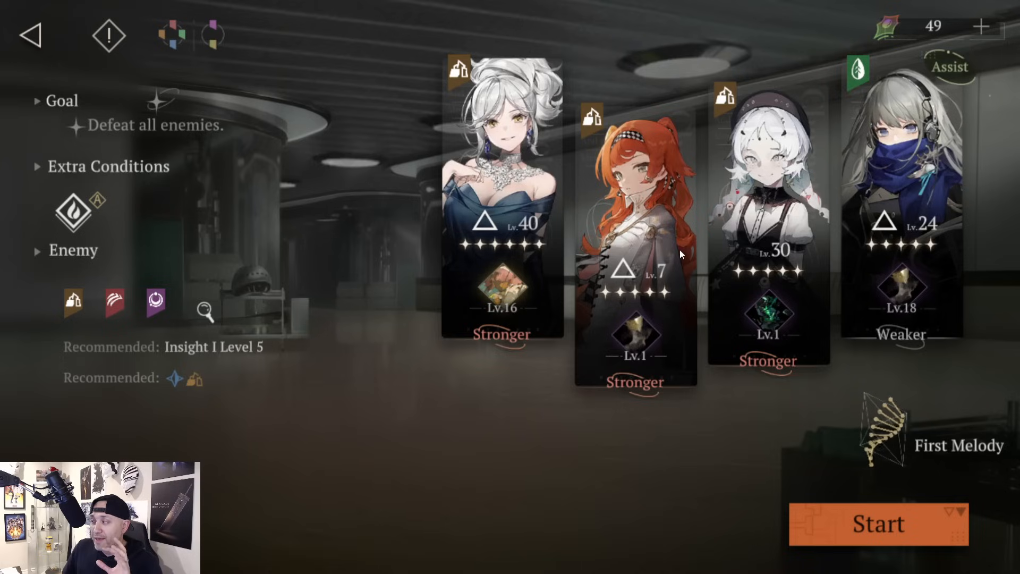
mouse_move(524, 253)
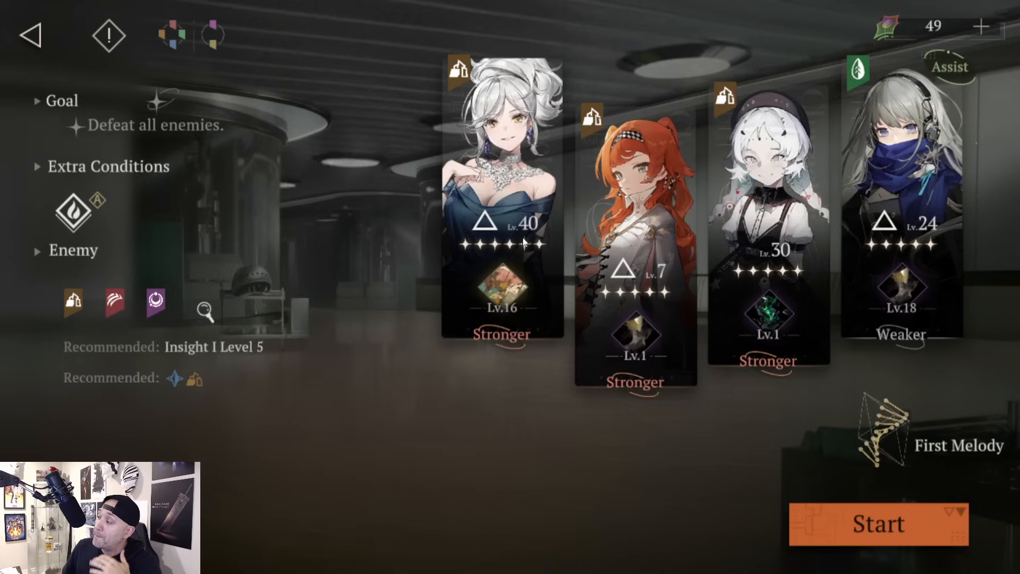
mouse_move(521, 264)
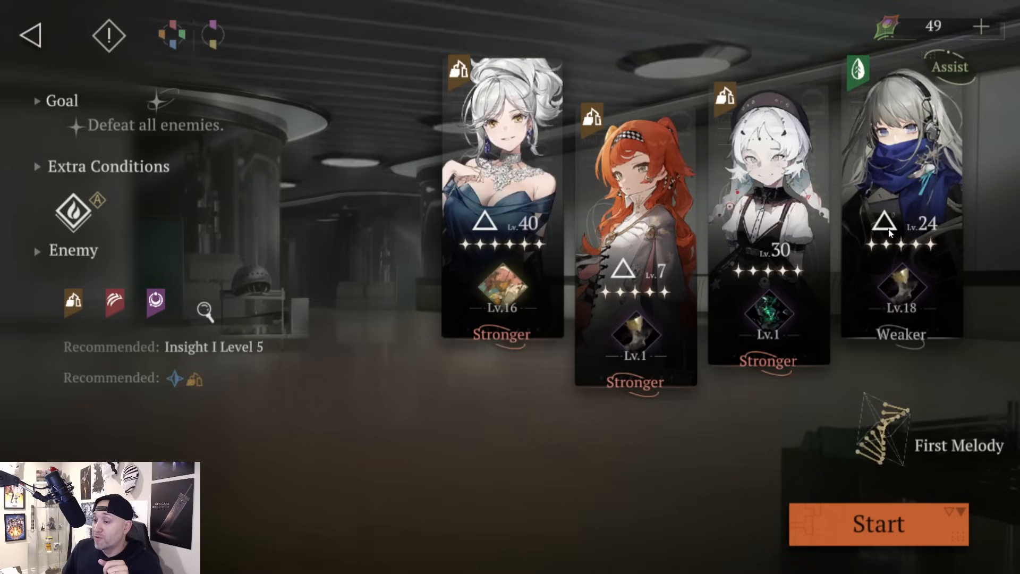
mouse_move(827, 296)
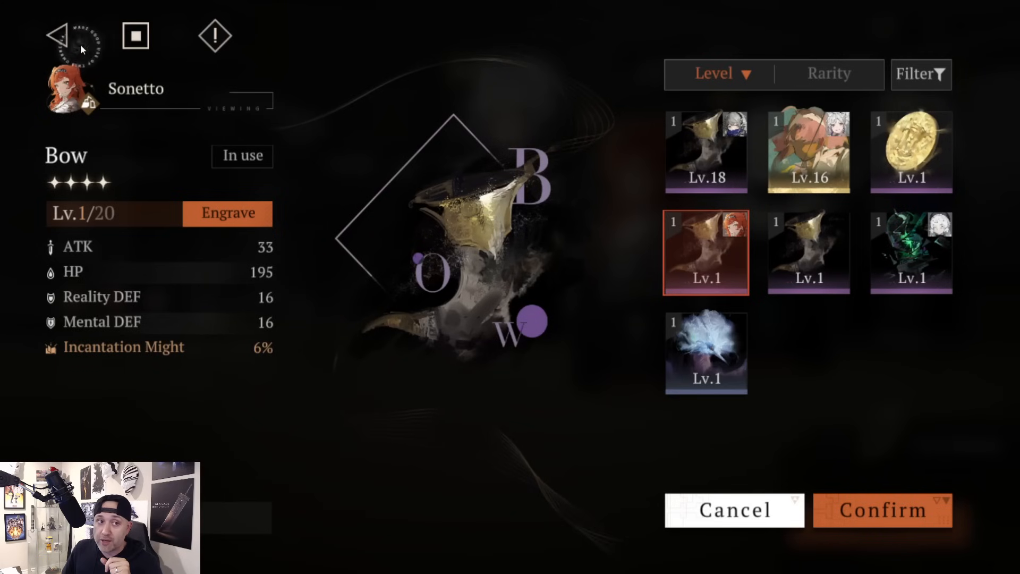
- Equip Sonetto with the level-18 psychube and look at Bkornblume's psychube choices
left_click(882, 509)
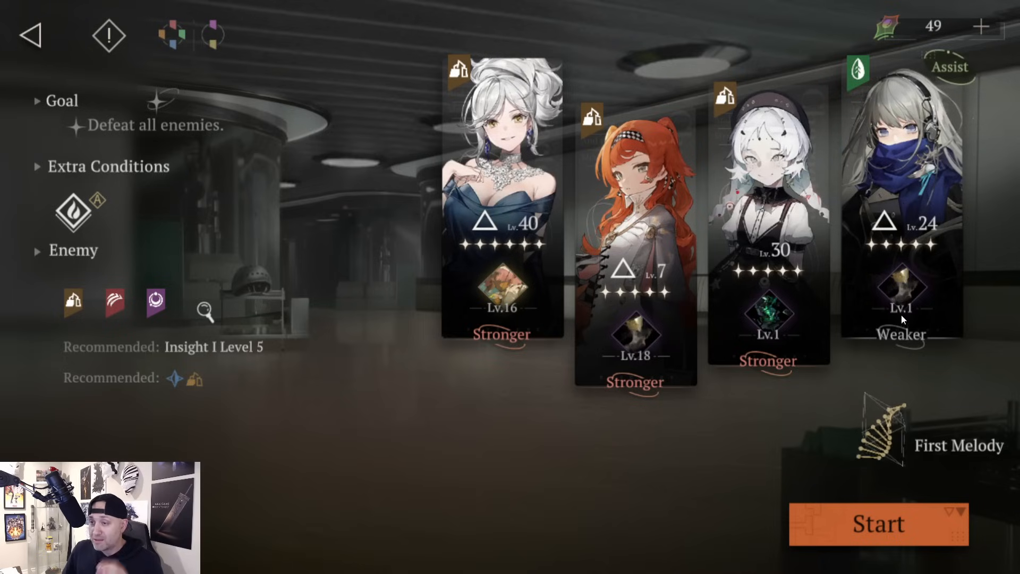
left_click(877, 524)
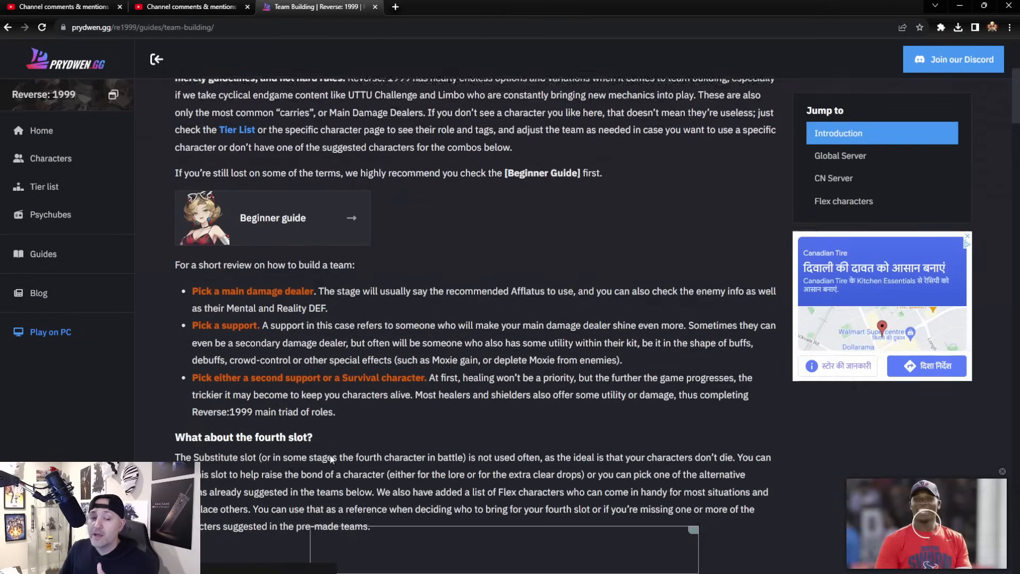
- Scroll the team-building guide down to the Global Server section's Hotsauce Experts team
scroll("down", 3)
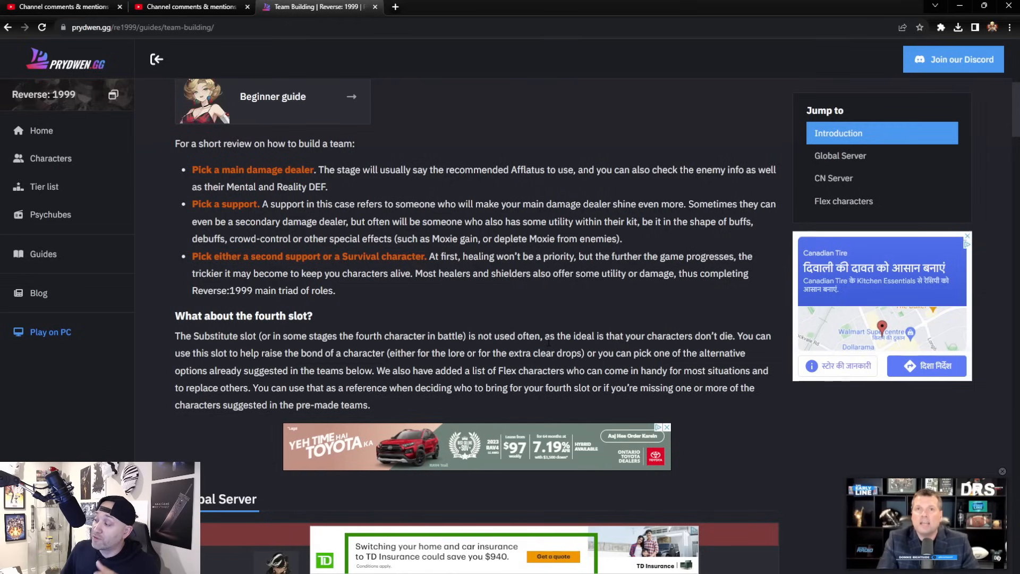
mouse_move(555, 367)
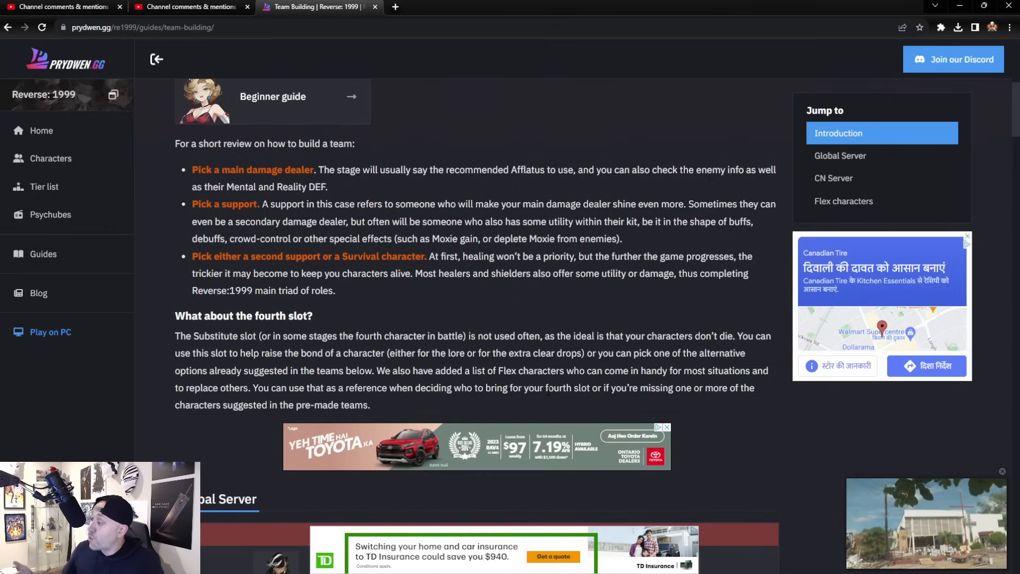
scroll("down", 3)
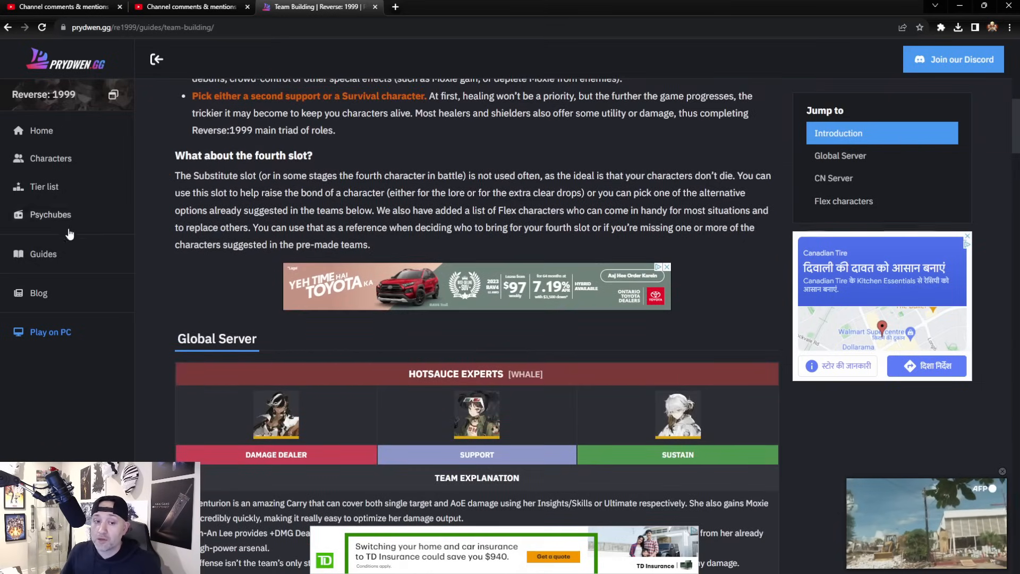
- Scroll through the Hotsauce Experts whale team explanation until the Tsar Bomba team appears
scroll("down", 3)
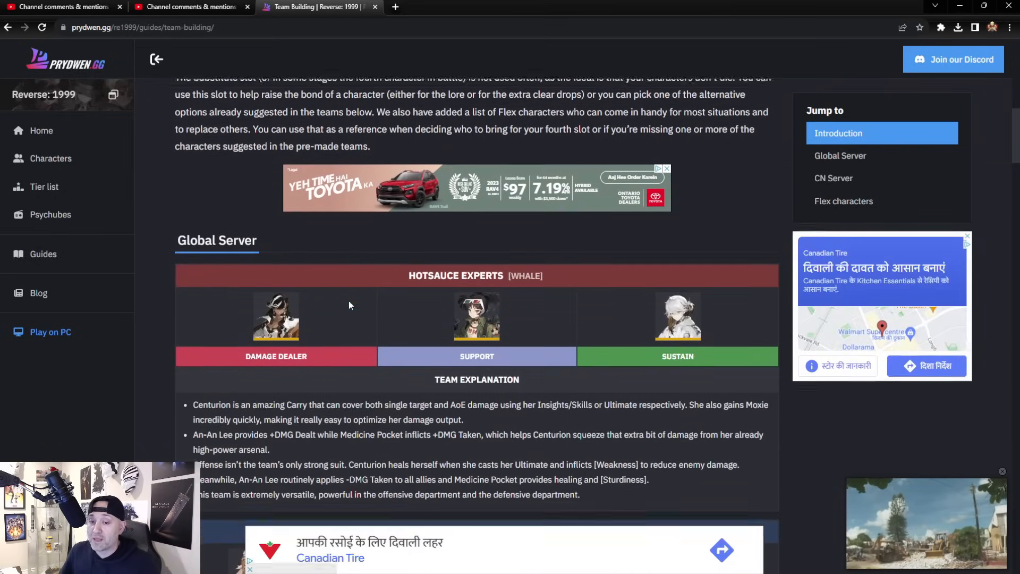
scroll("down", 3)
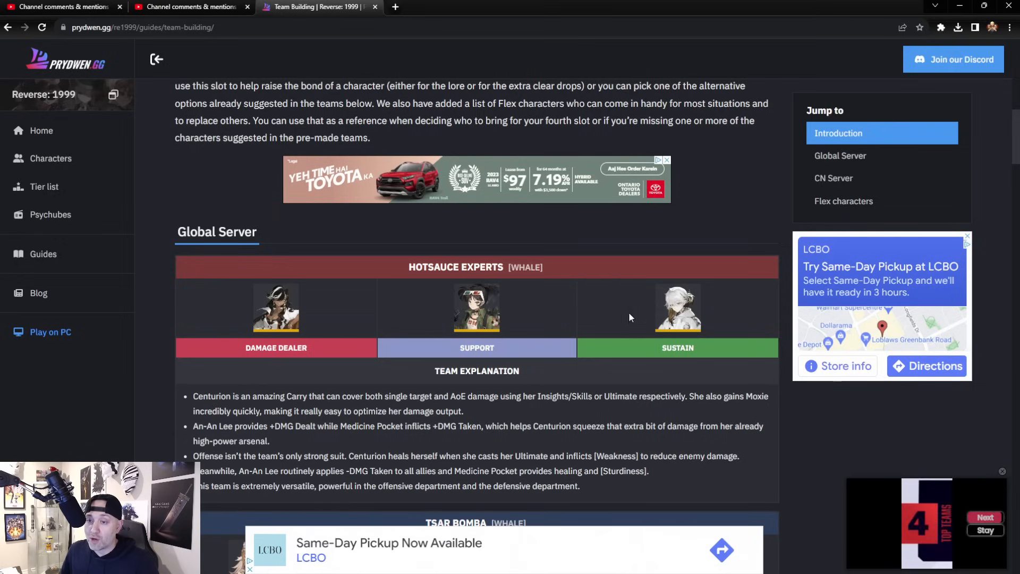
scroll("down", 3)
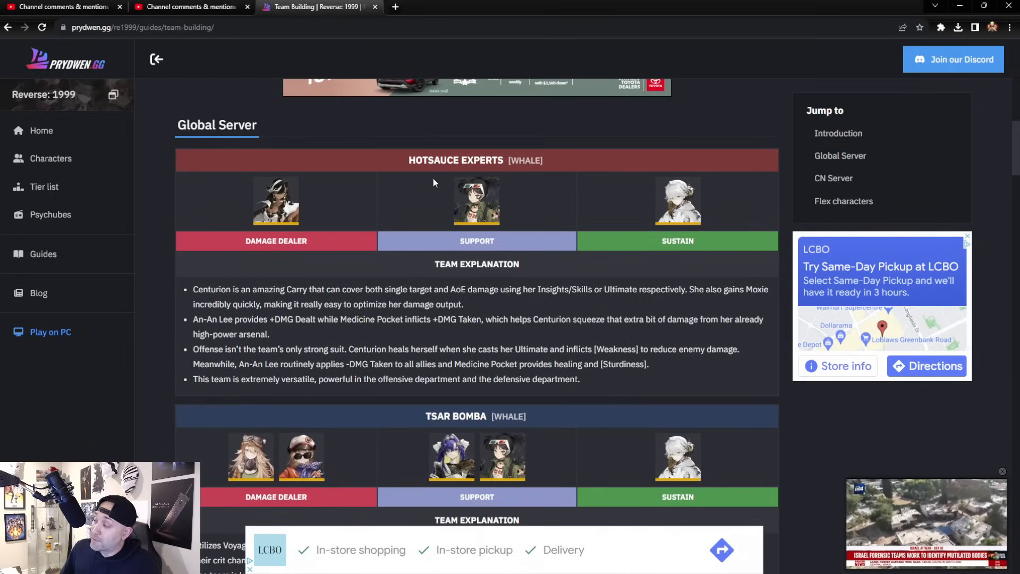
mouse_move(478, 202)
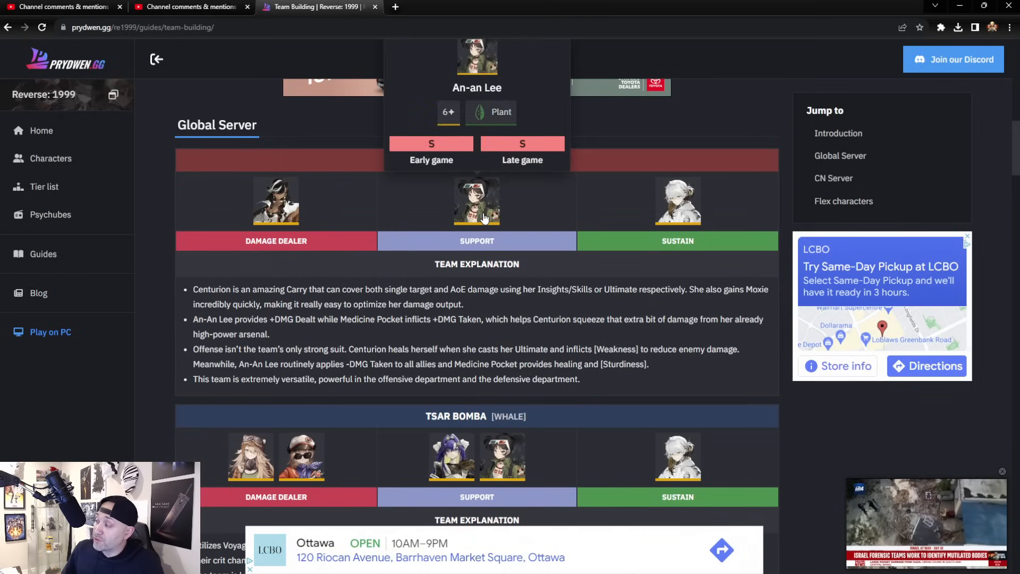
mouse_move(598, 198)
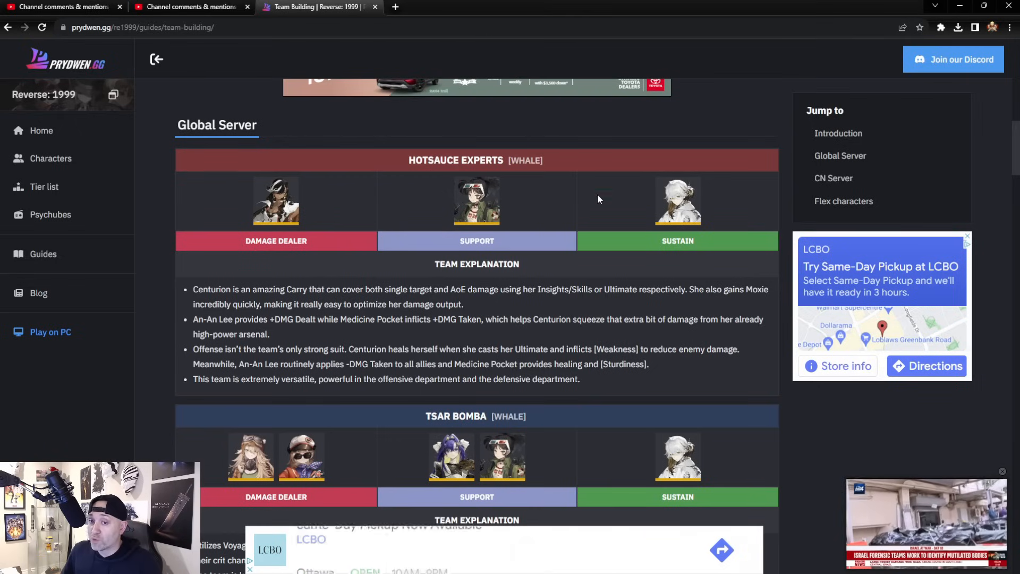
mouse_move(276, 200)
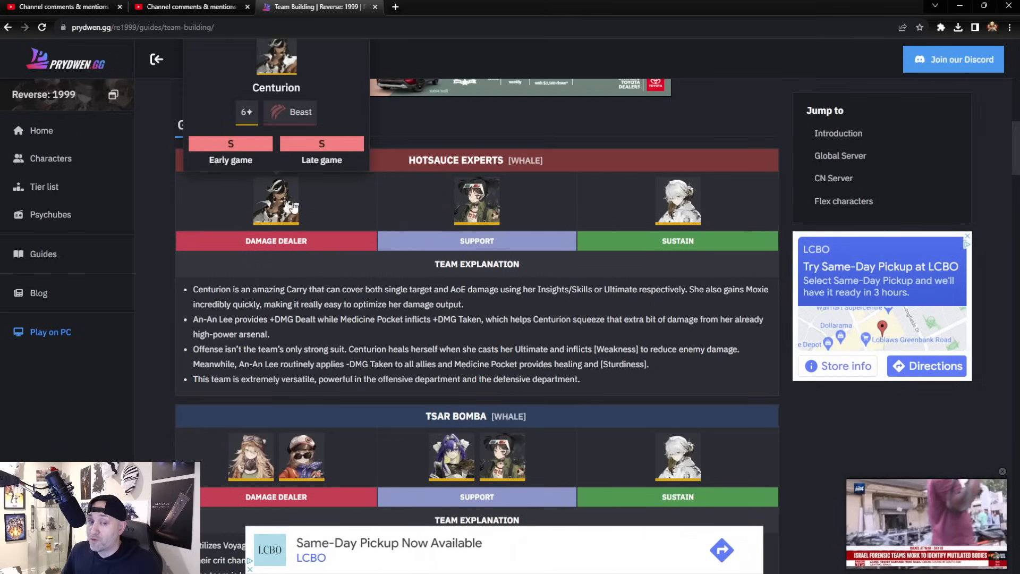
mouse_move(381, 171)
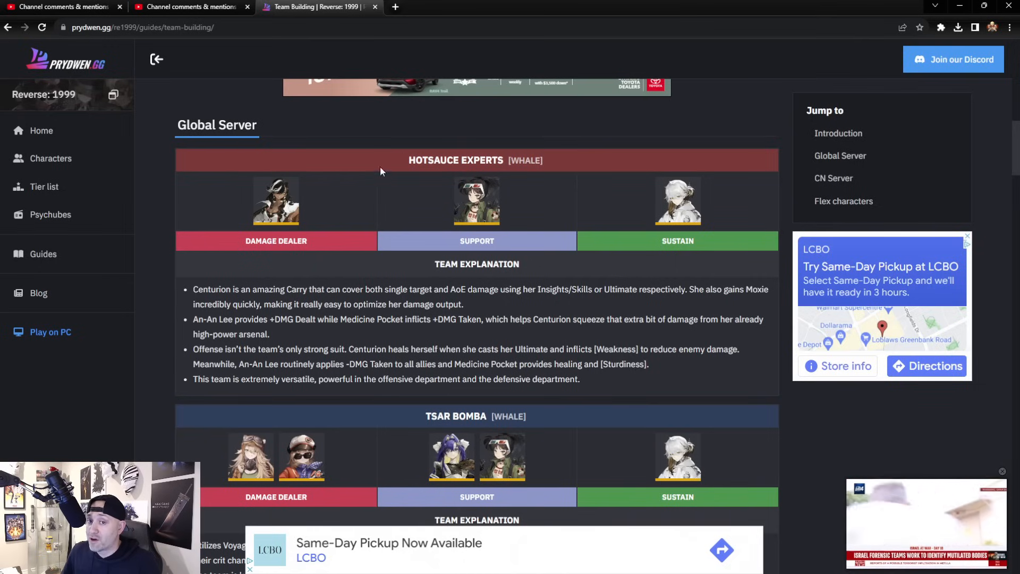
mouse_move(504, 181)
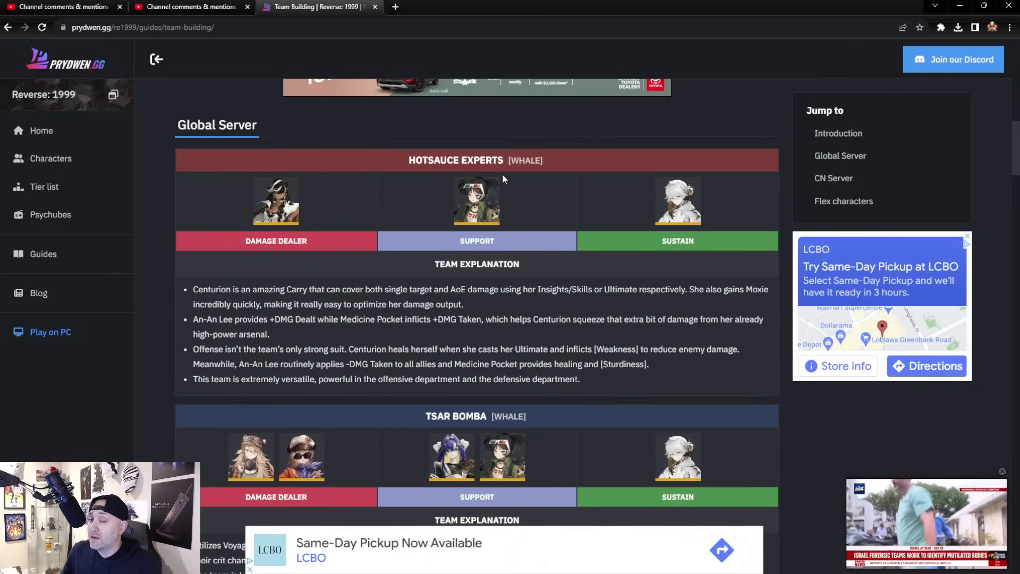
mouse_move(677, 202)
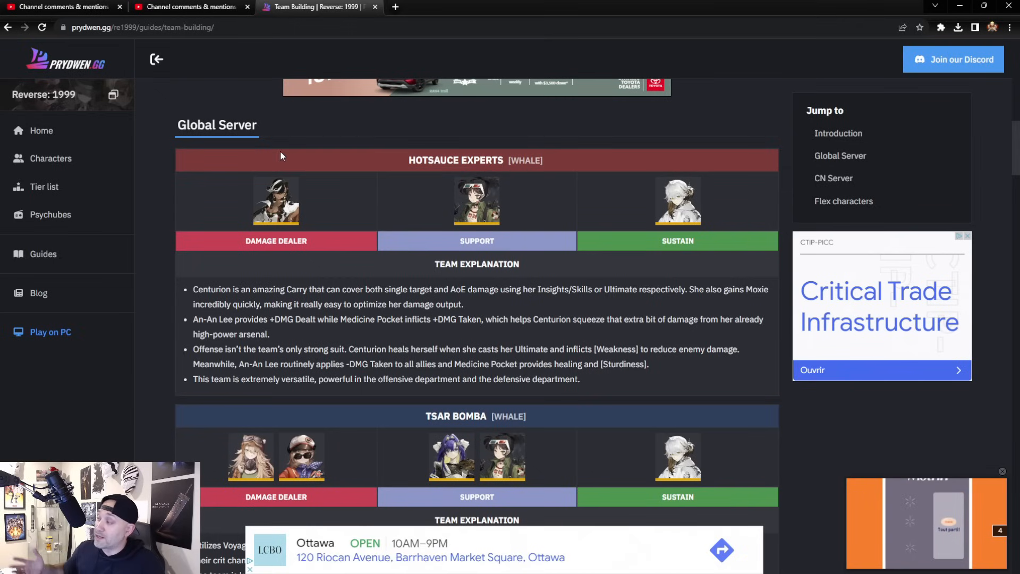
mouse_move(461, 404)
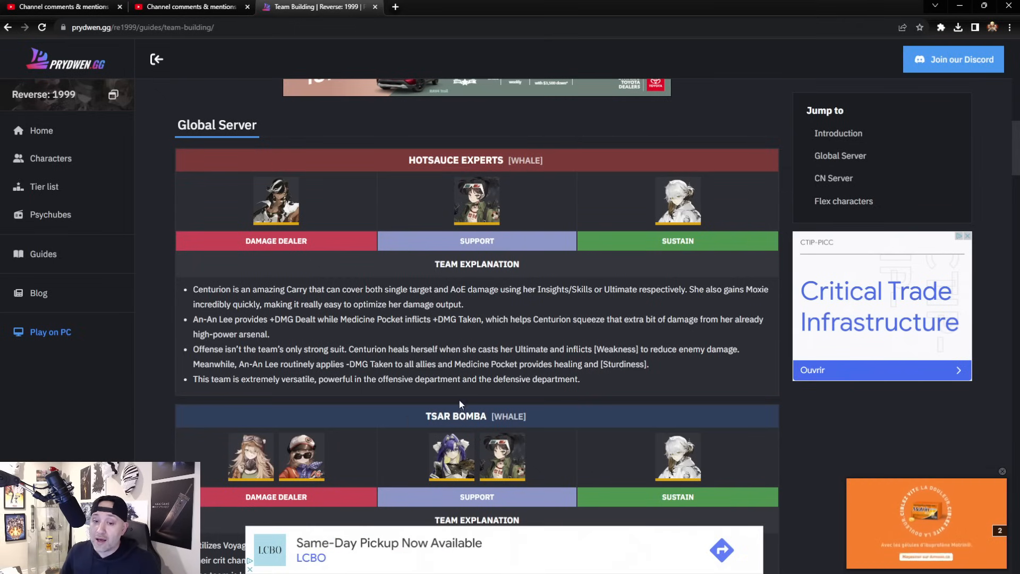
- Scroll through the Tsar Bomba explanation down to the Physical Star budget team
scroll("down", 3)
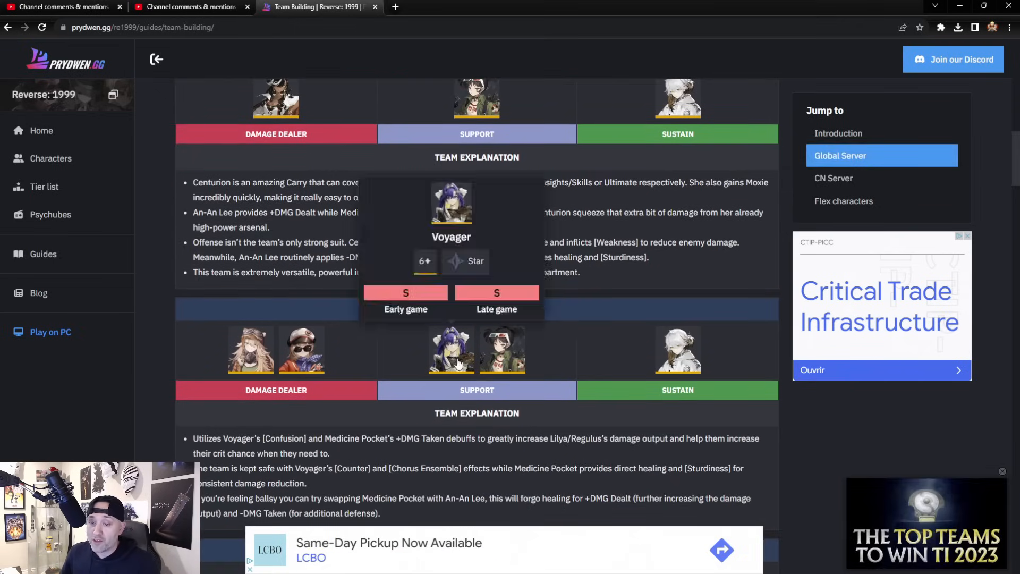
scroll("down", 3)
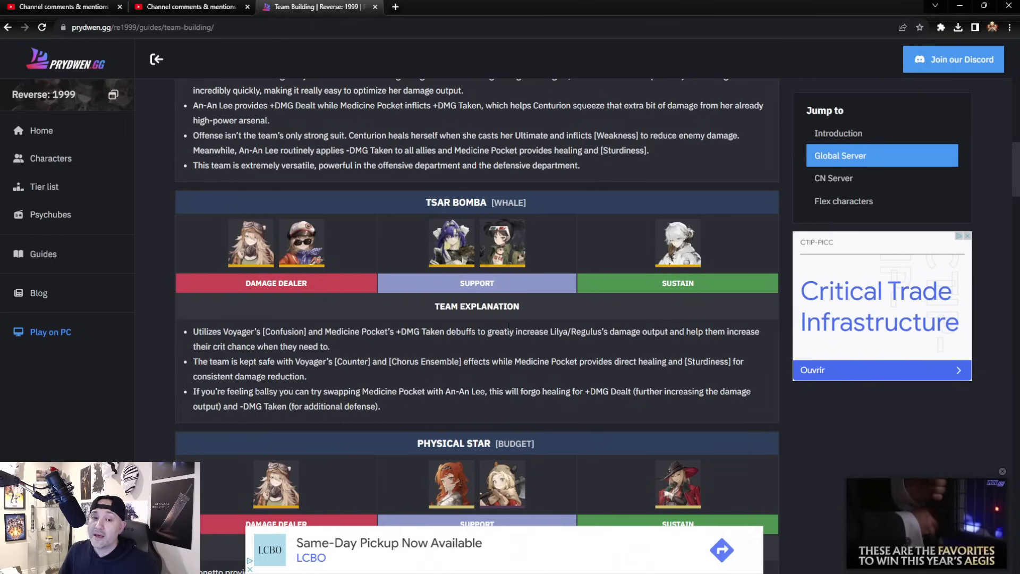
mouse_move(251, 245)
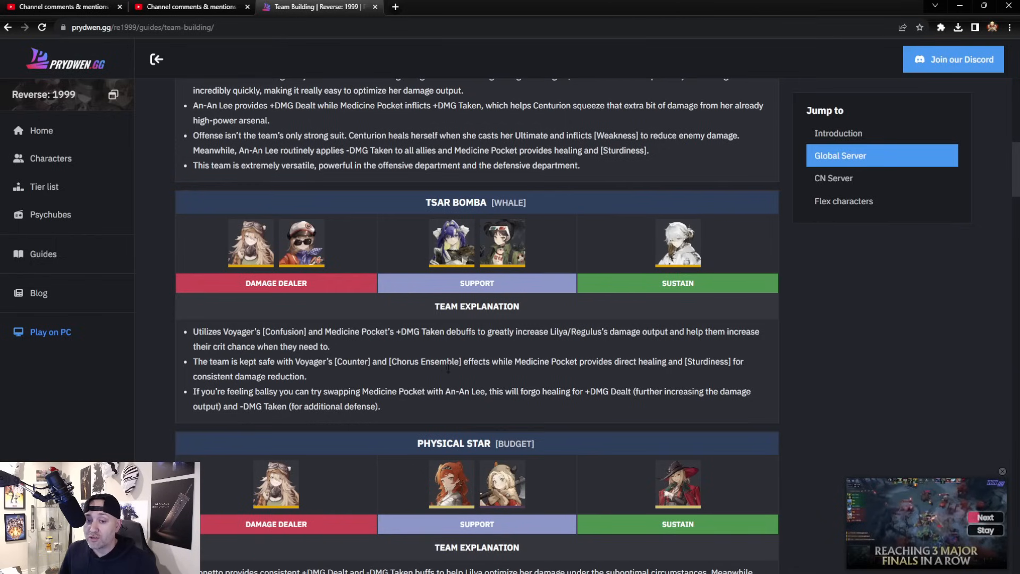
mouse_move(451, 244)
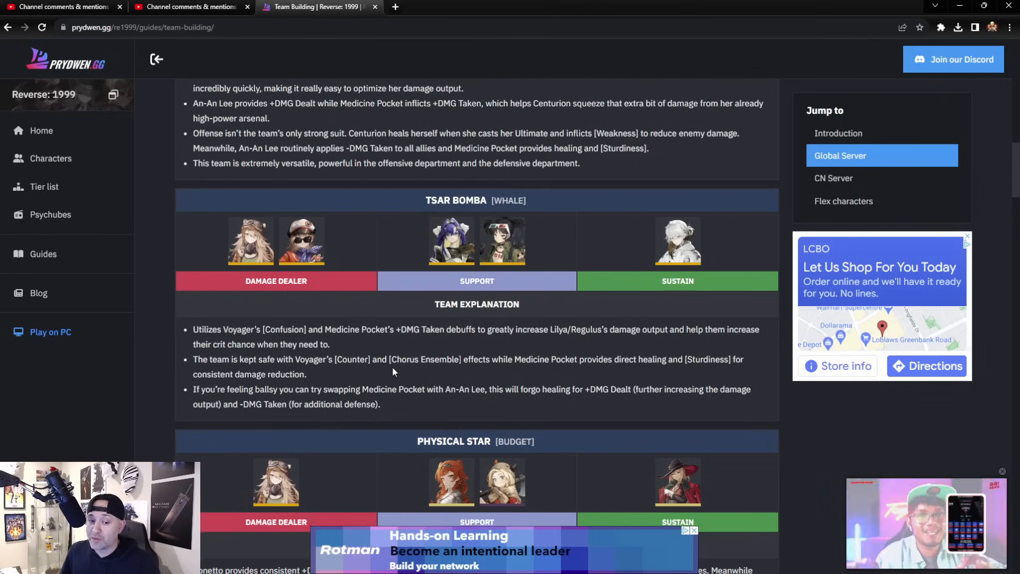
scroll("down", 3)
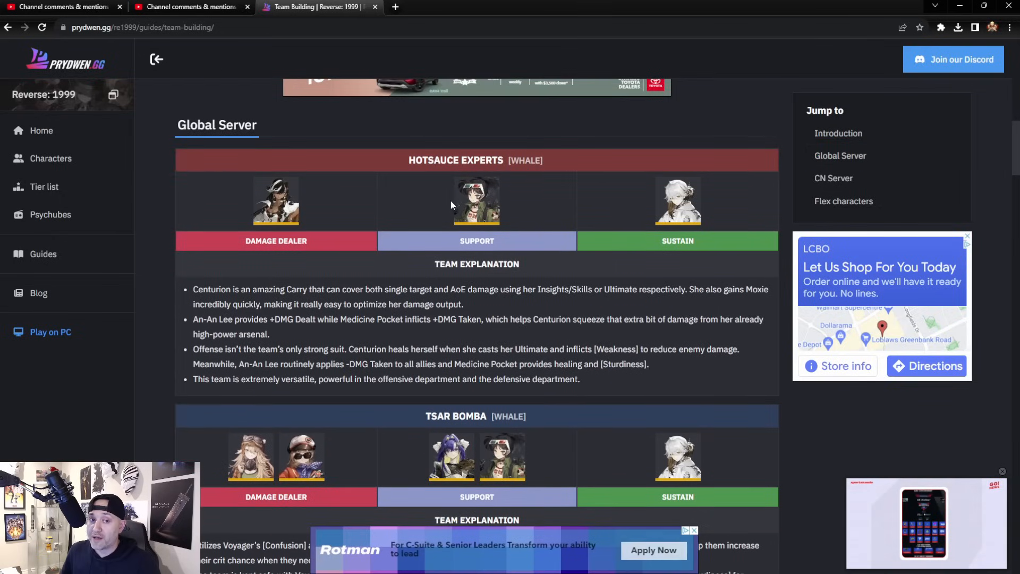
mouse_move(677, 201)
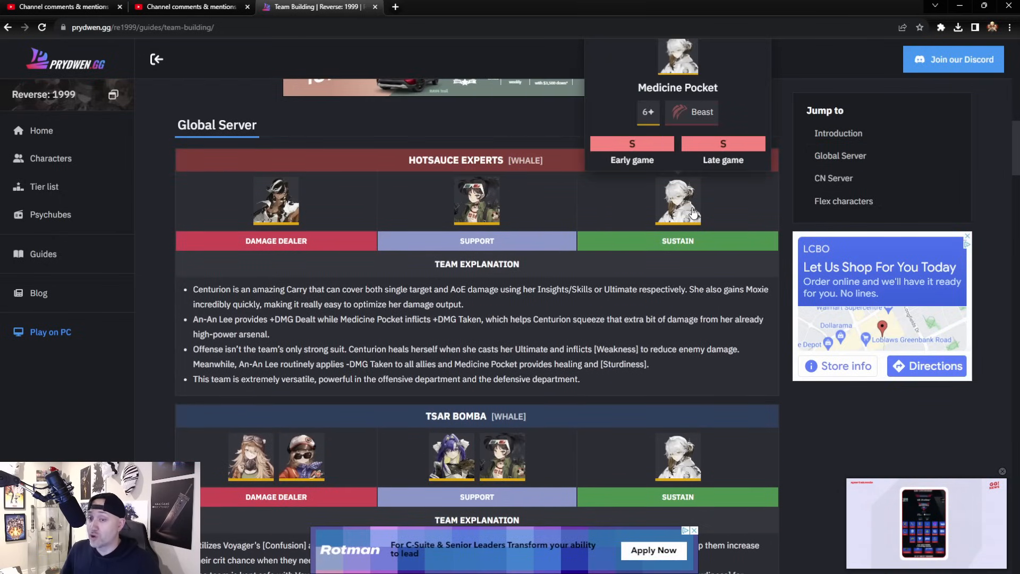
mouse_move(677, 209)
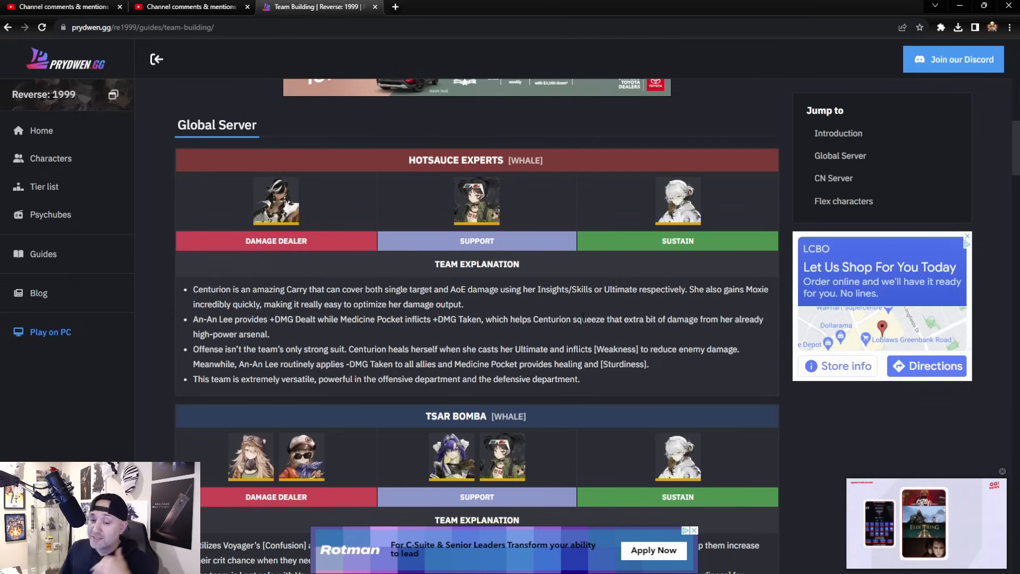
scroll("down", 3)
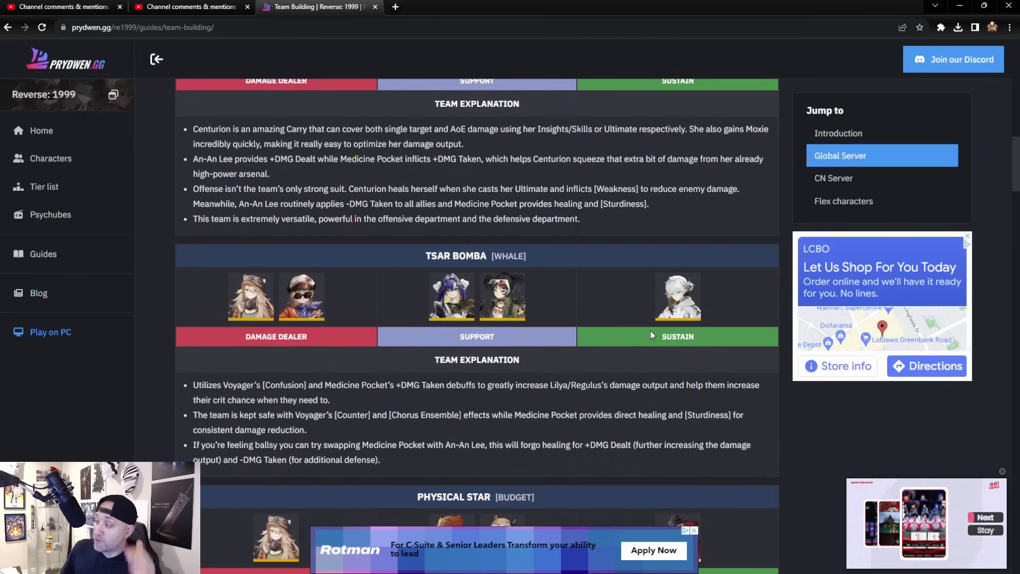
scroll("down", 3)
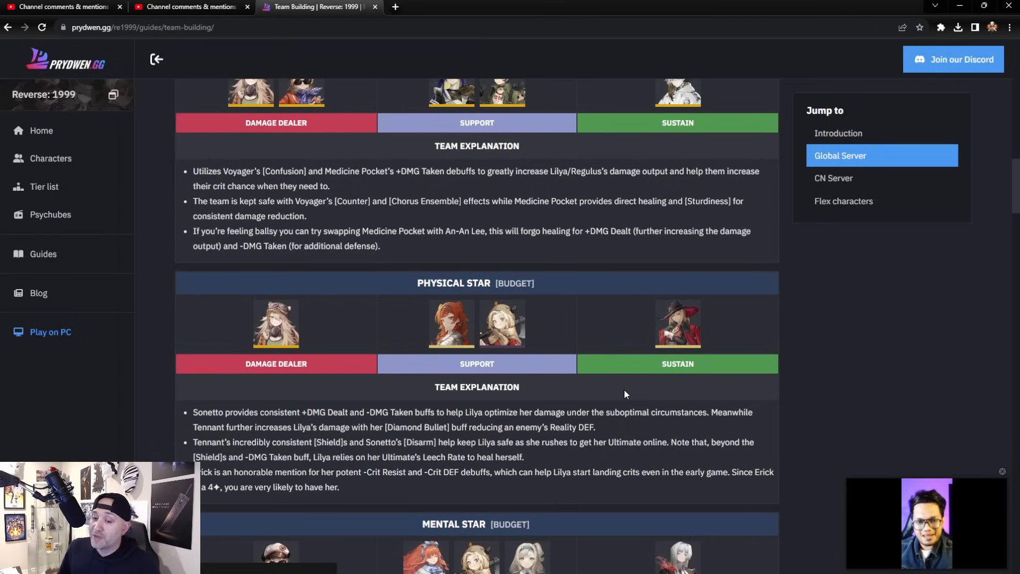
mouse_move(276, 323)
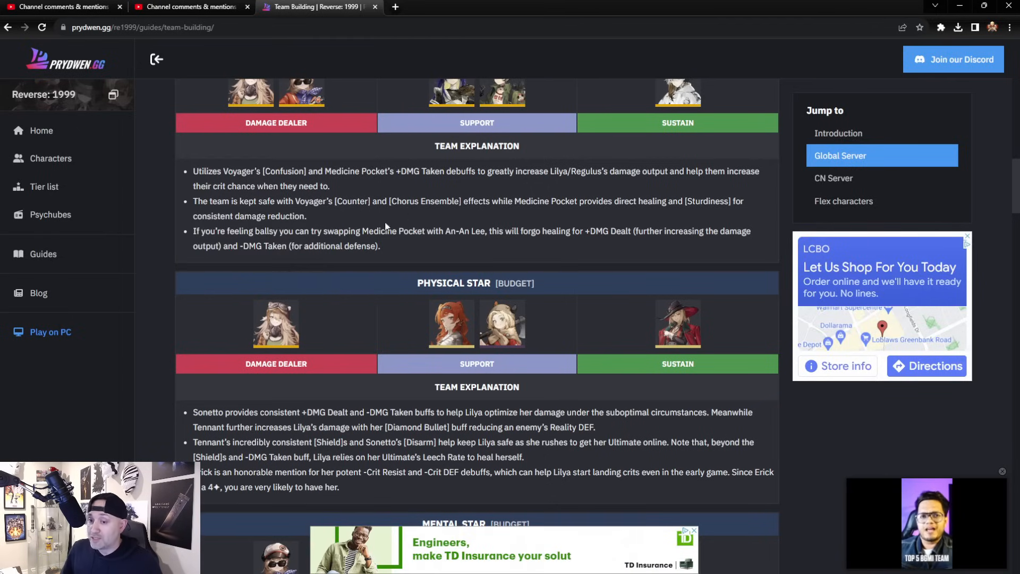
- Scroll past the Physical Star and Mental Star budget teams to the Eternity Full team heading
scroll("down", 3)
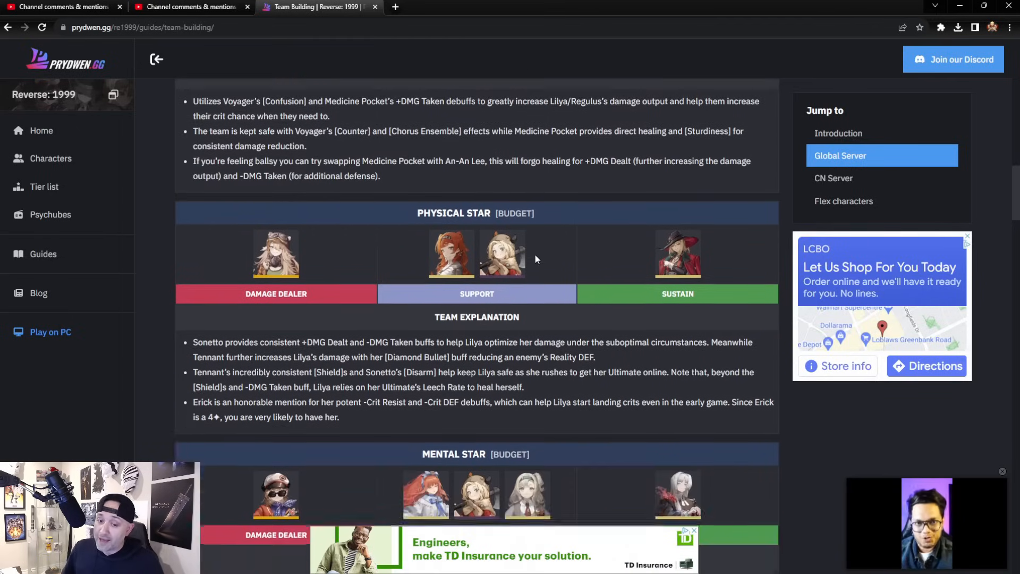
scroll("down", 3)
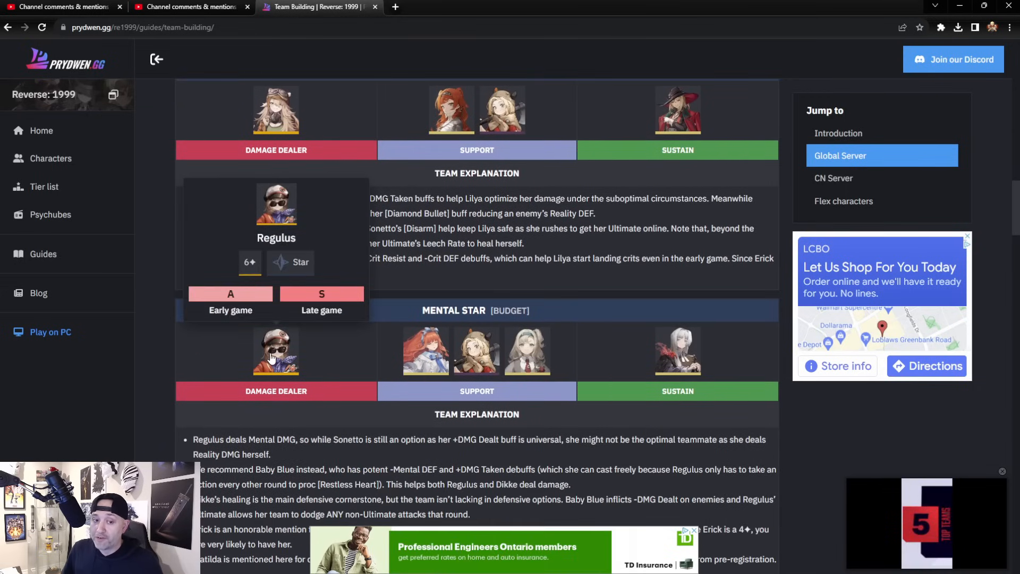
mouse_move(477, 352)
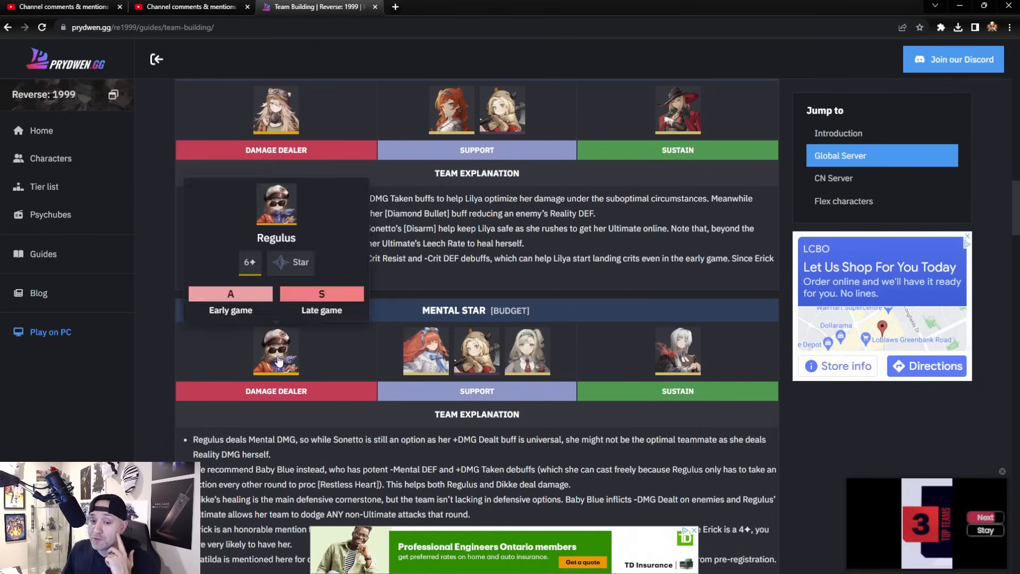
mouse_move(452, 366)
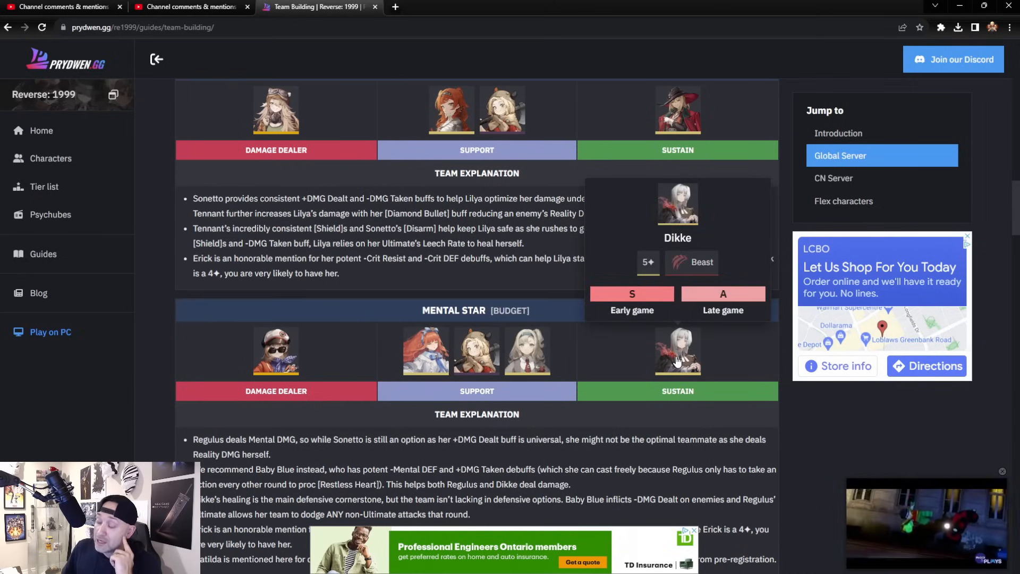
mouse_move(638, 311)
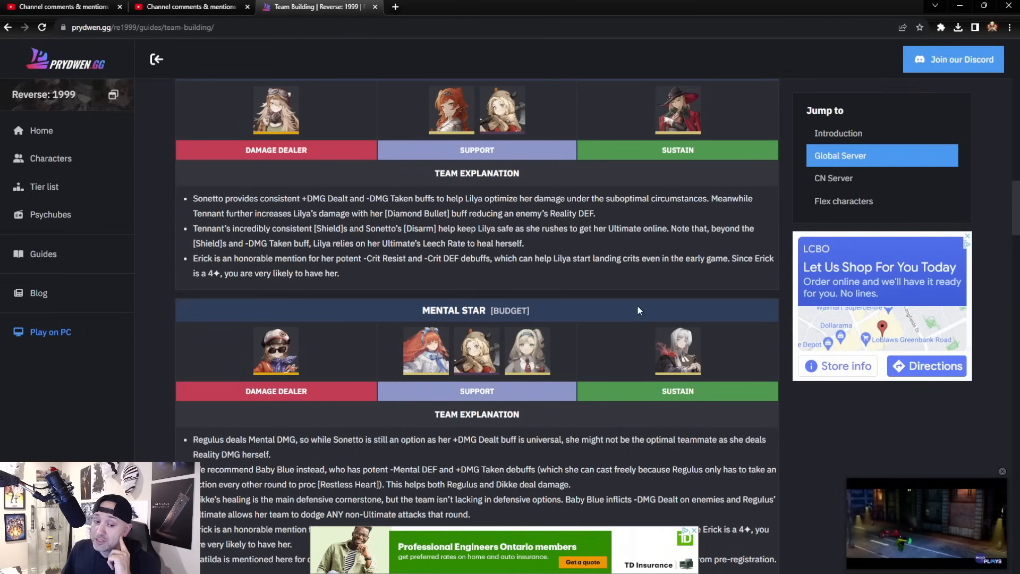
scroll("down", 3)
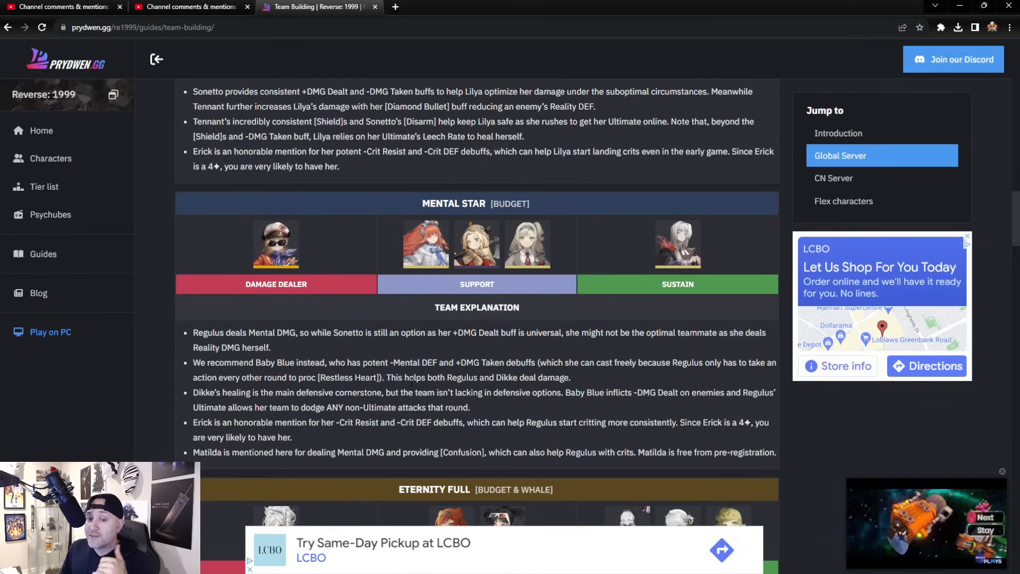
mouse_move(426, 245)
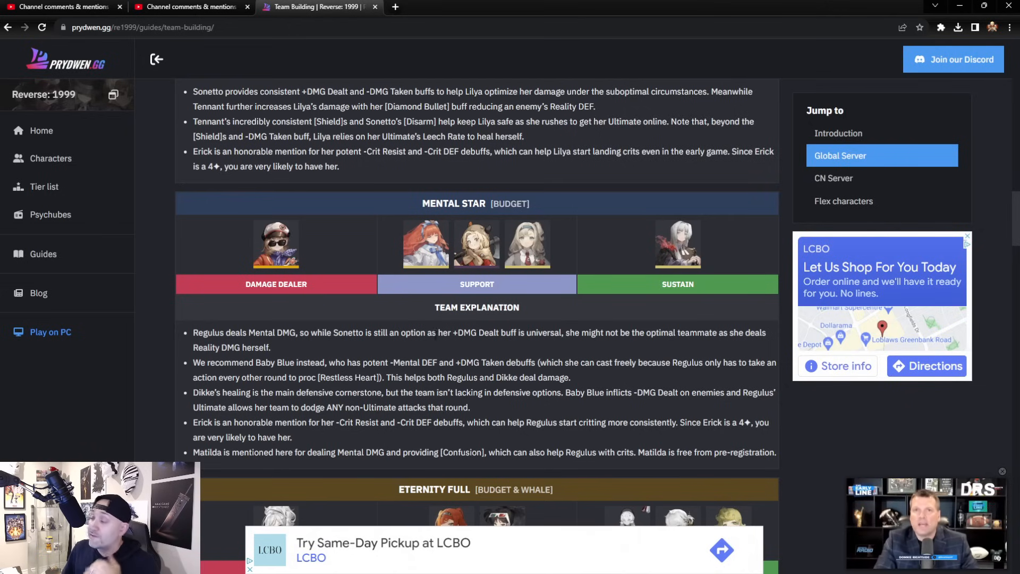
scroll("down", 3)
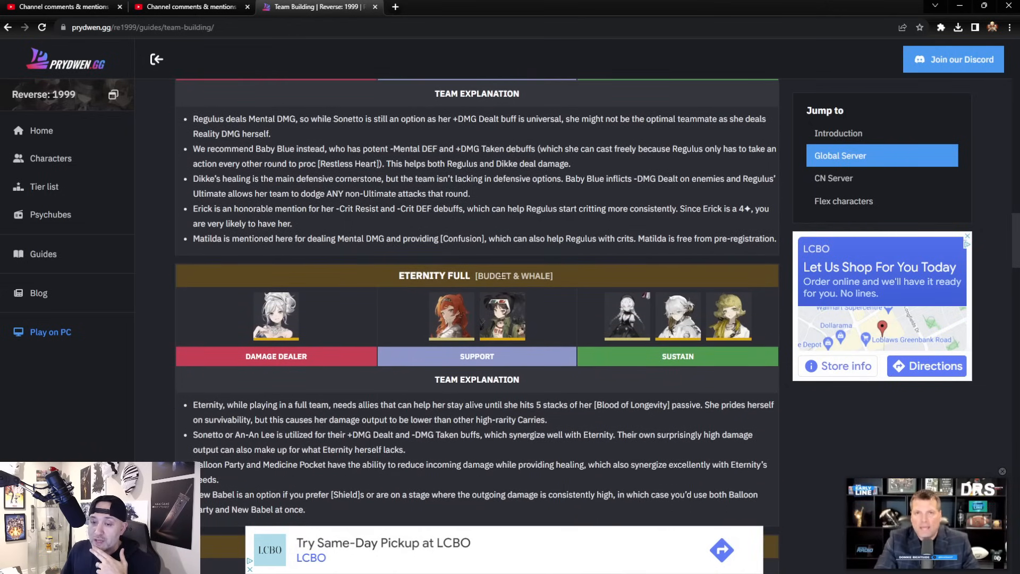
mouse_move(276, 317)
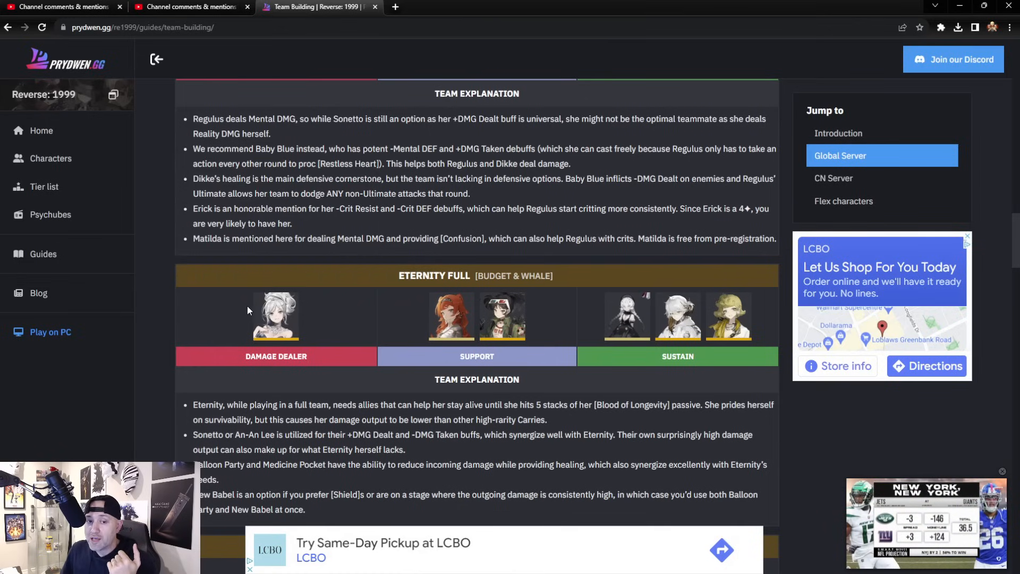
mouse_move(452, 316)
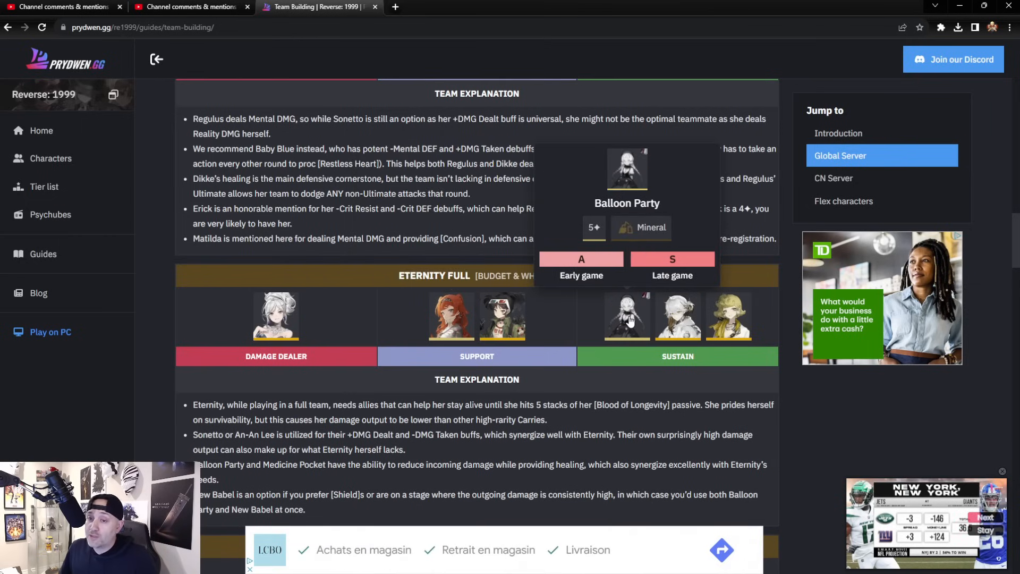
mouse_move(532, 361)
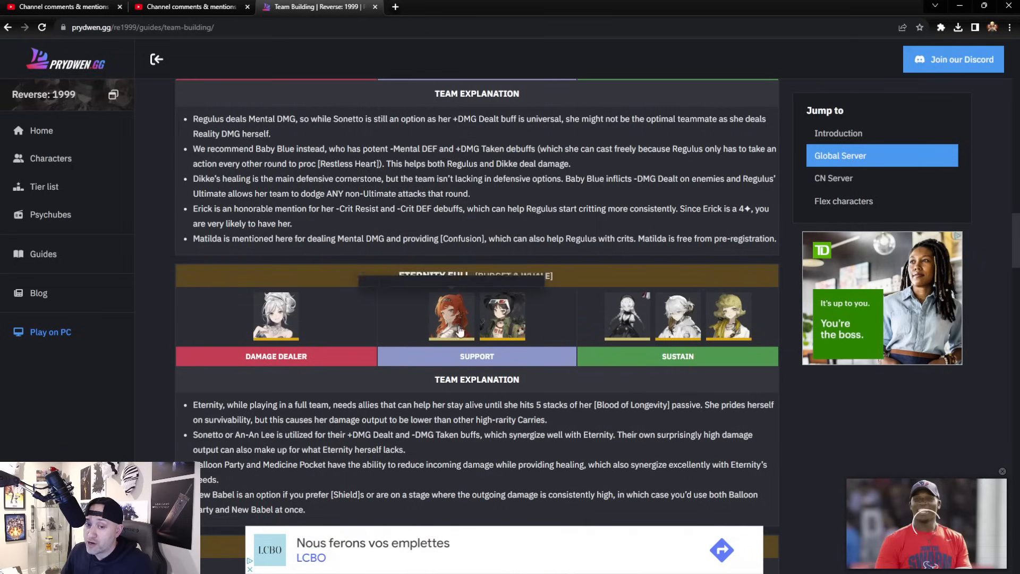
mouse_move(678, 316)
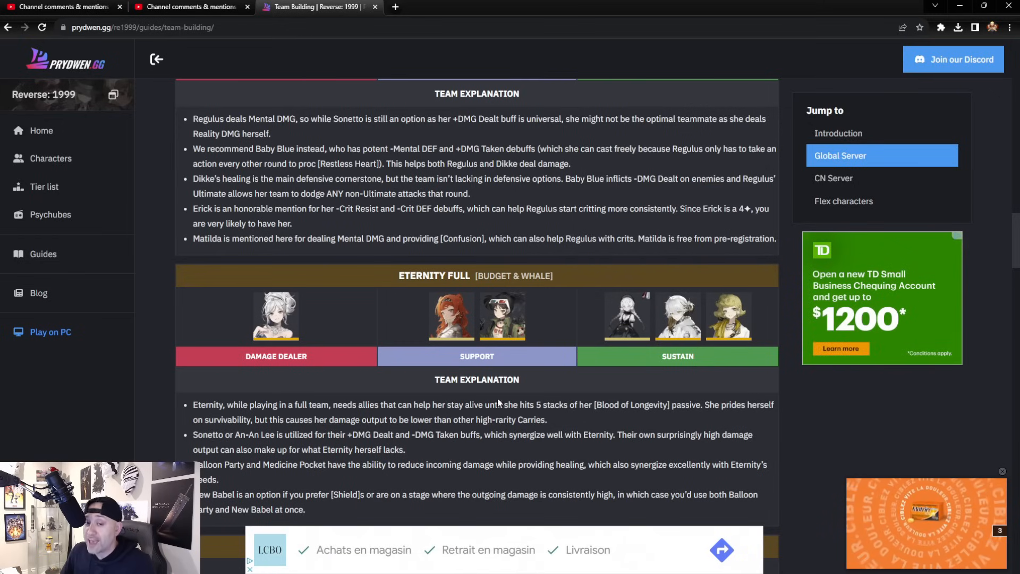
mouse_move(627, 317)
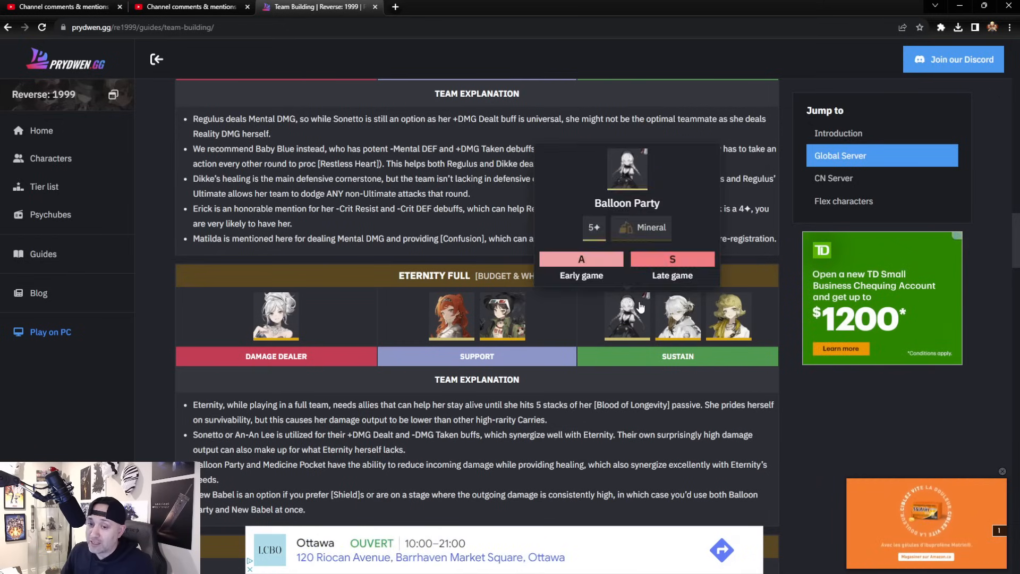
- Scroll from the Eternity Full team down toward the Pawnshop Crit budget team
scroll("down", 3)
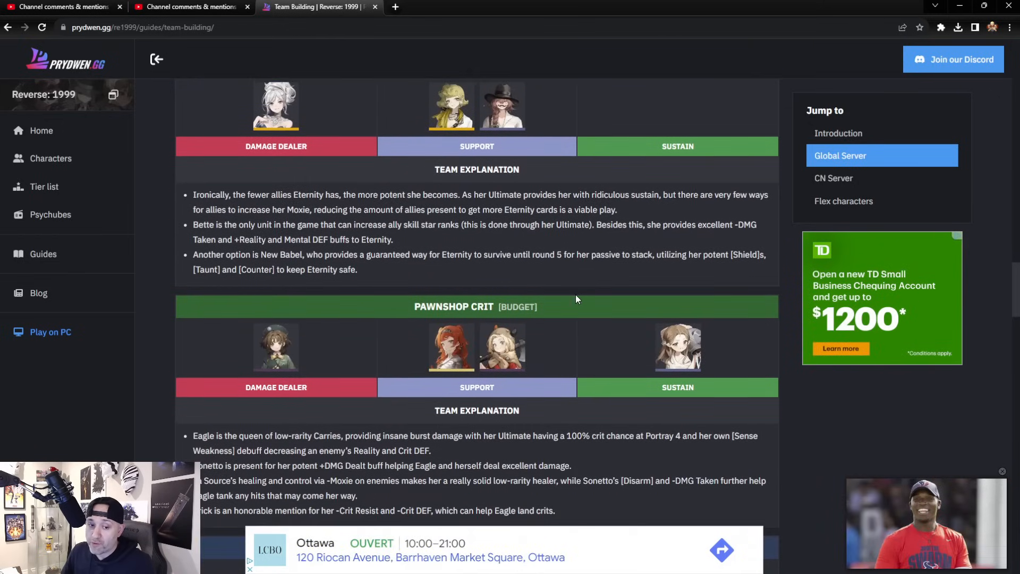
- Browse the Eternity Full, Eternity 'Solo' and Pawnshop Crit sections, checking Sonetto's ratings card
scroll("down", 3)
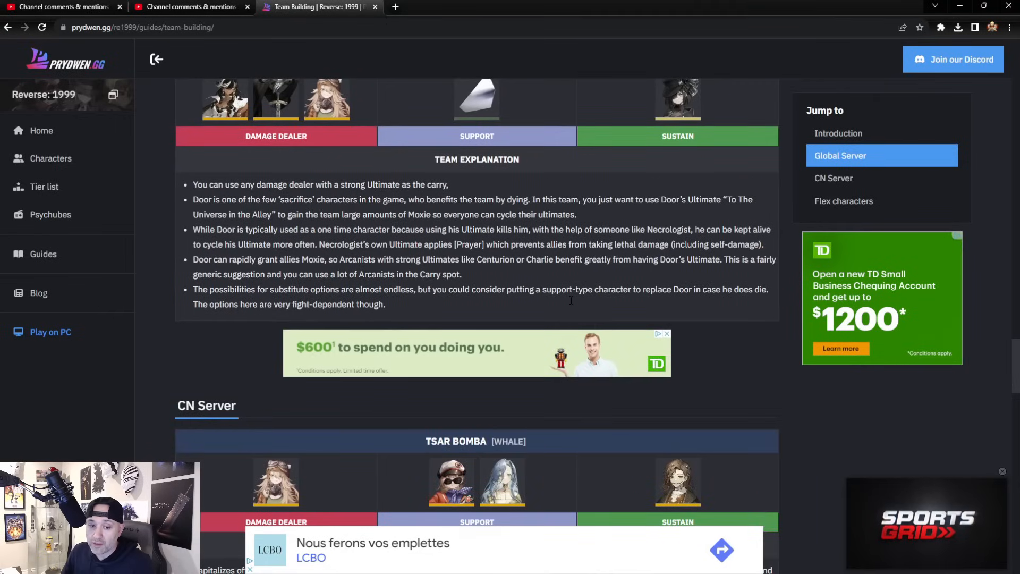
scroll("down", 3)
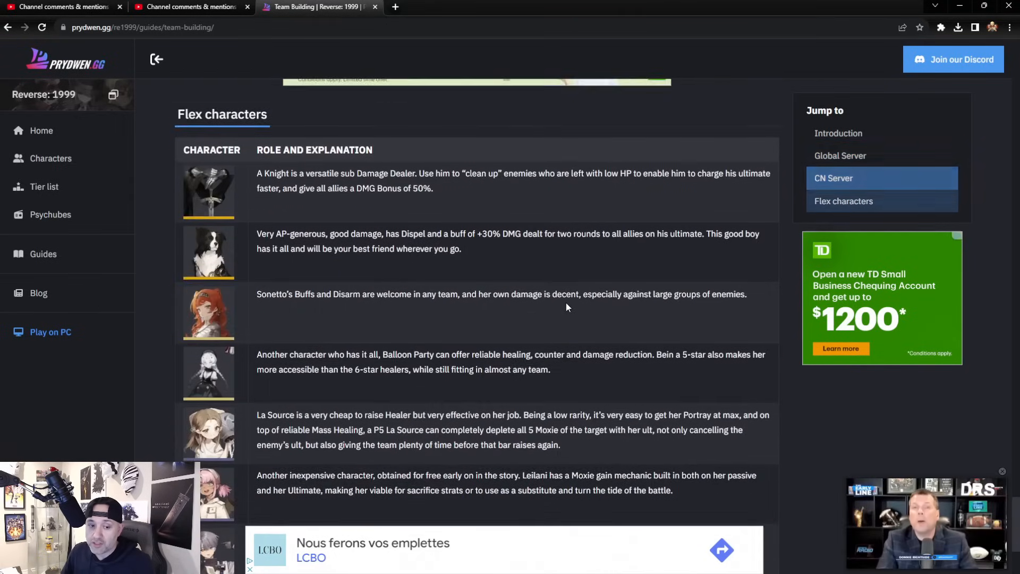
left_click(840, 156)
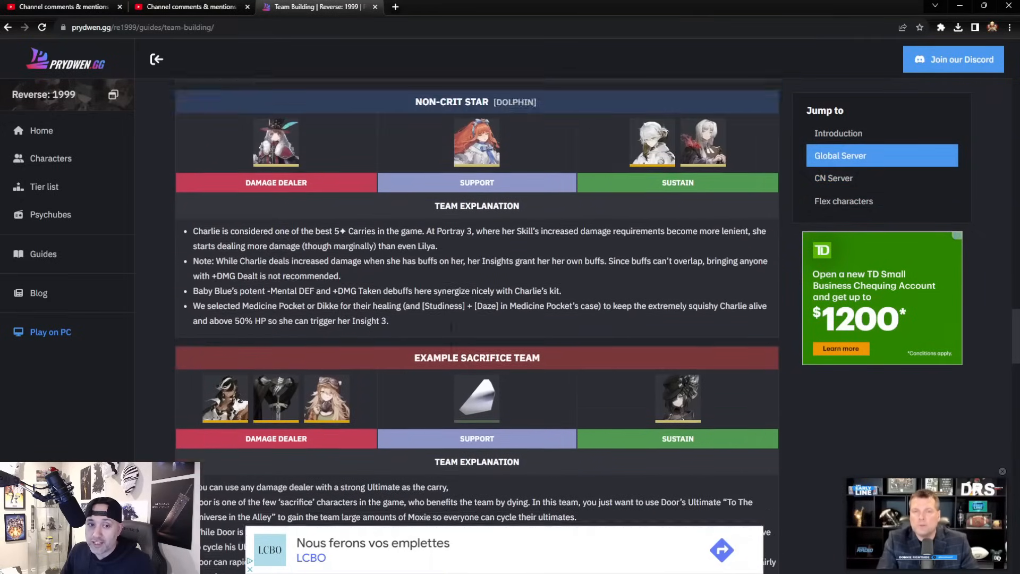
scroll("down", 3)
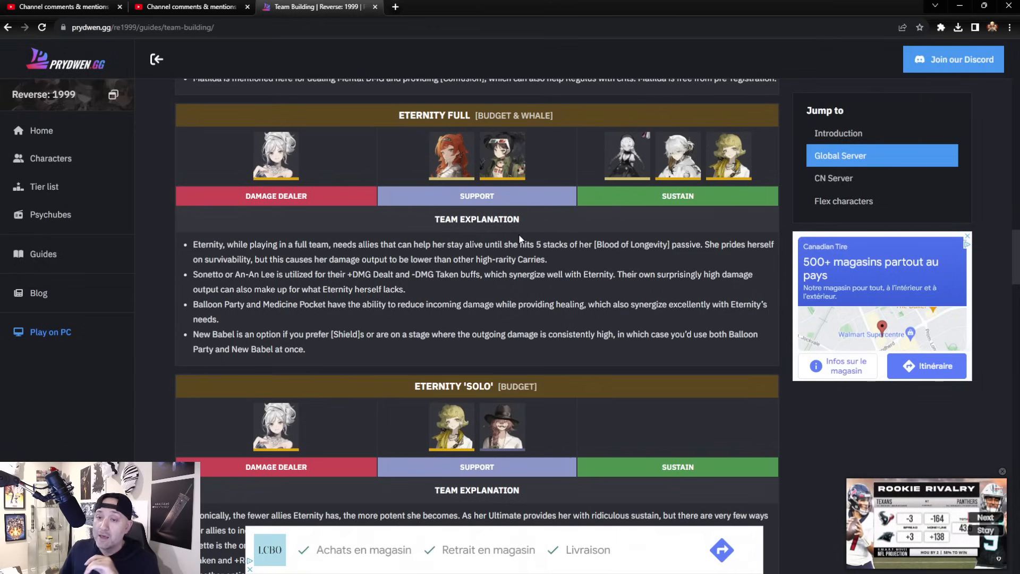
mouse_move(511, 289)
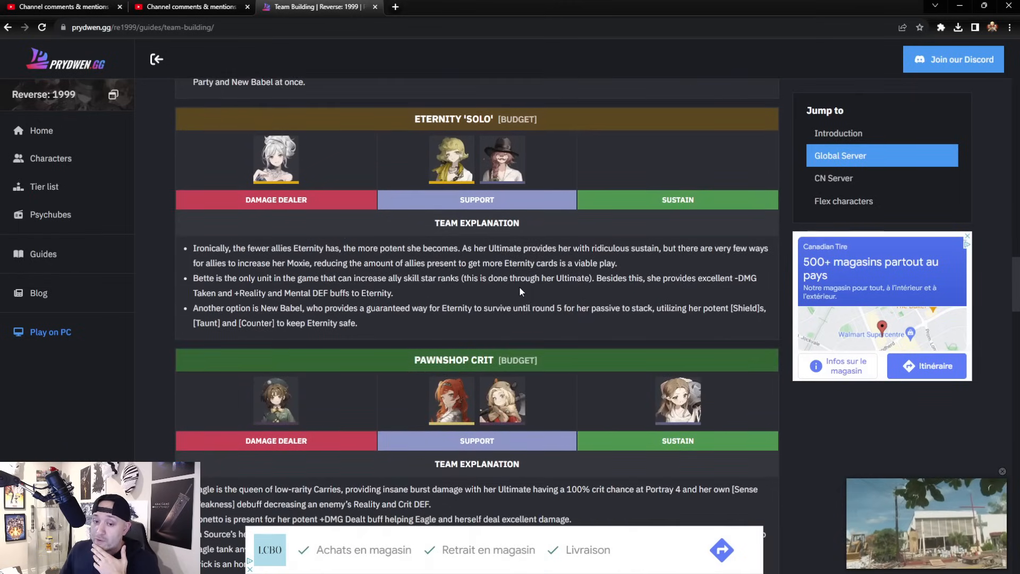
scroll("down", 3)
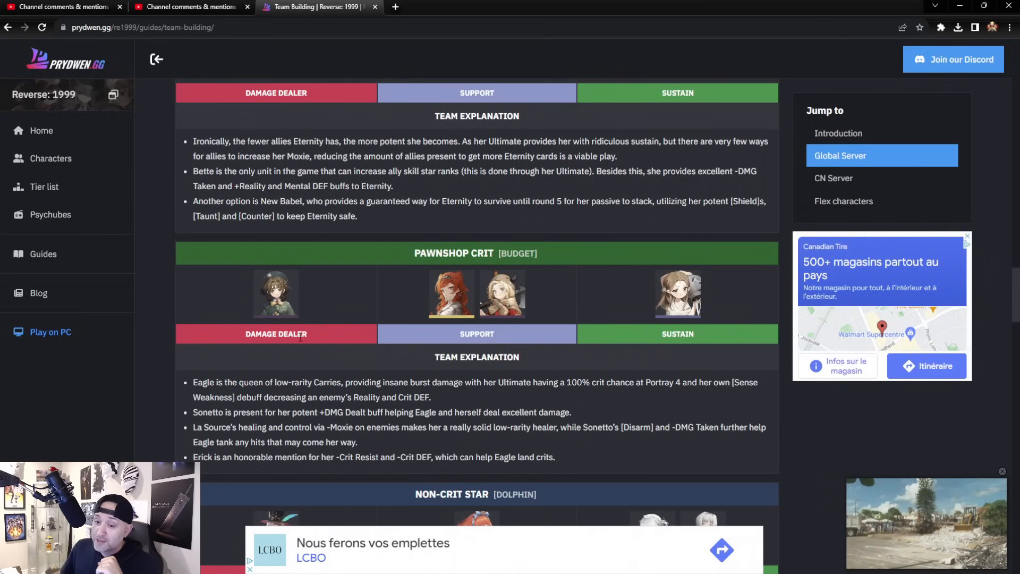
mouse_move(451, 294)
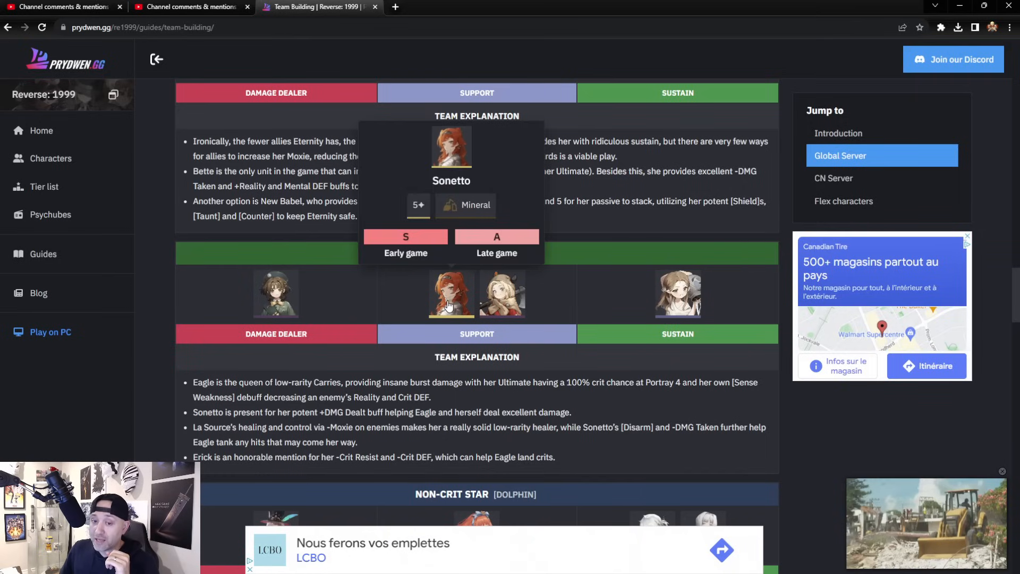
mouse_move(677, 293)
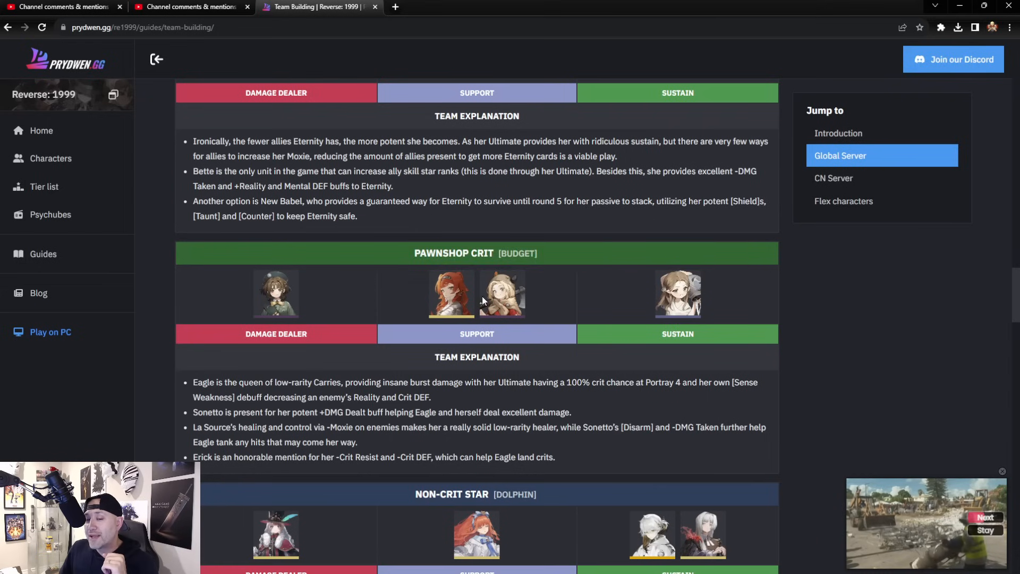
scroll("up", 3)
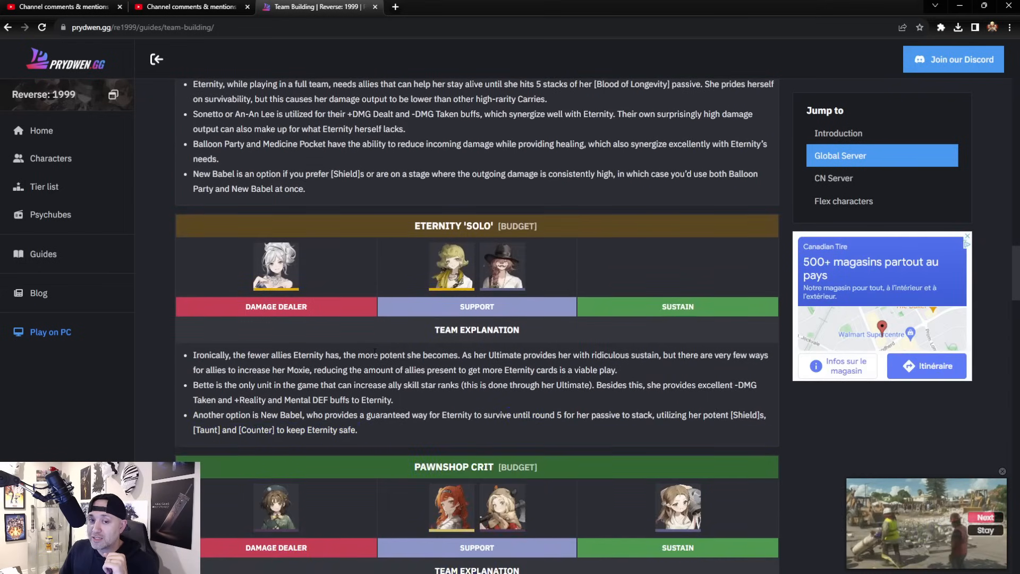
- Scroll past Pawnshop Crit to the Non-Crit Star team and Example Sacrifice Team sections
scroll("down", 3)
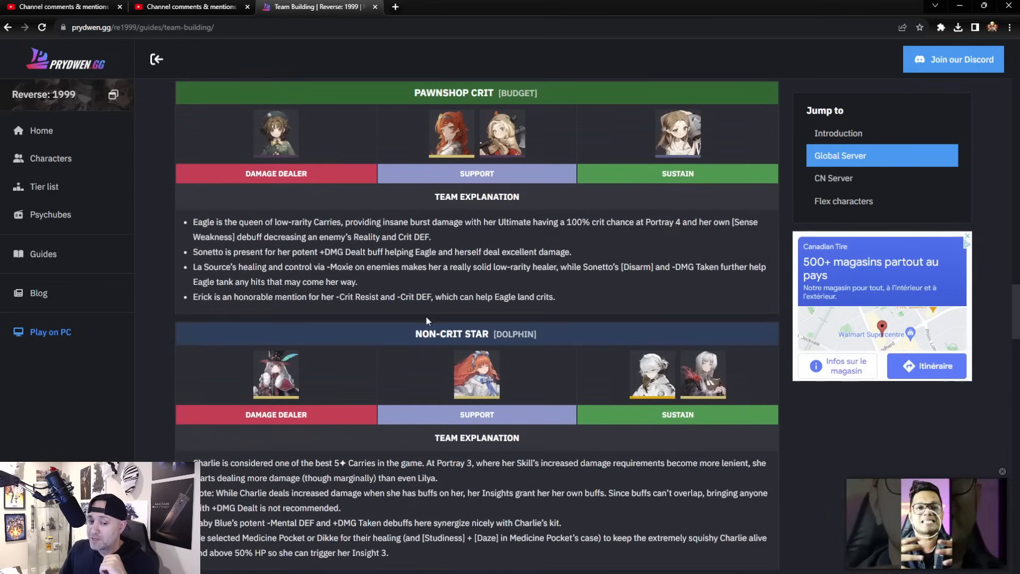
scroll("down", 3)
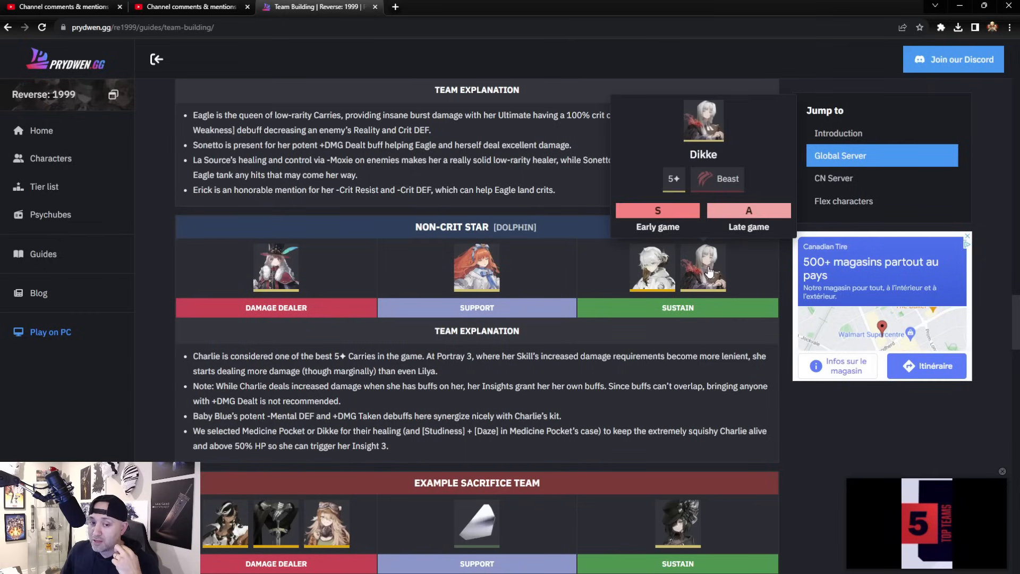
mouse_move(368, 328)
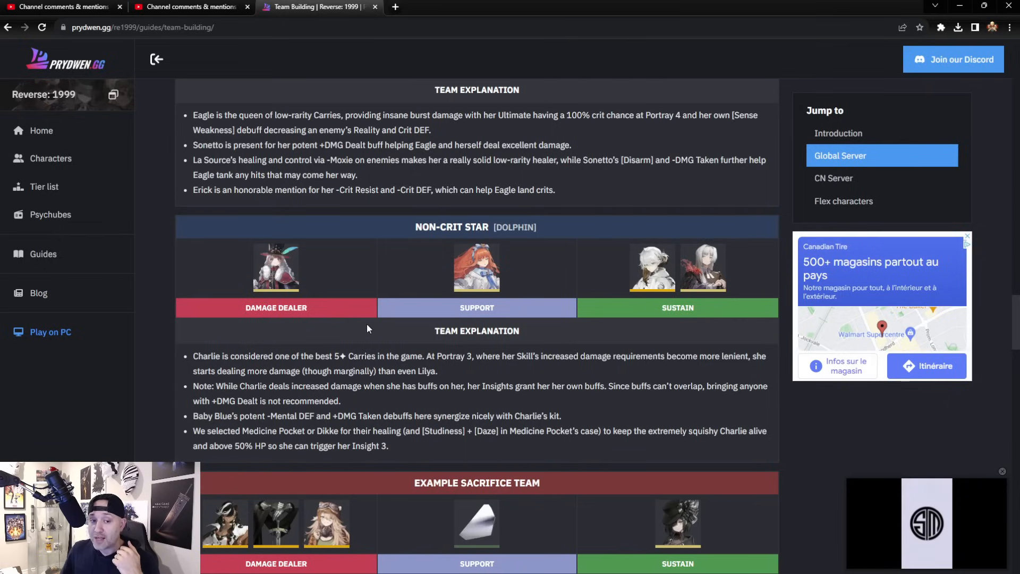
mouse_move(293, 327)
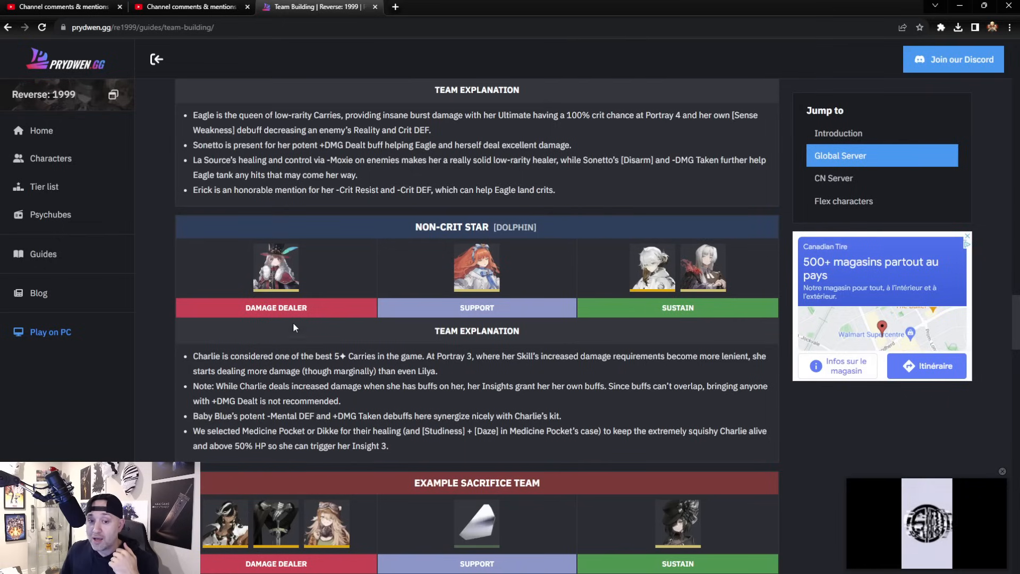
mouse_move(276, 266)
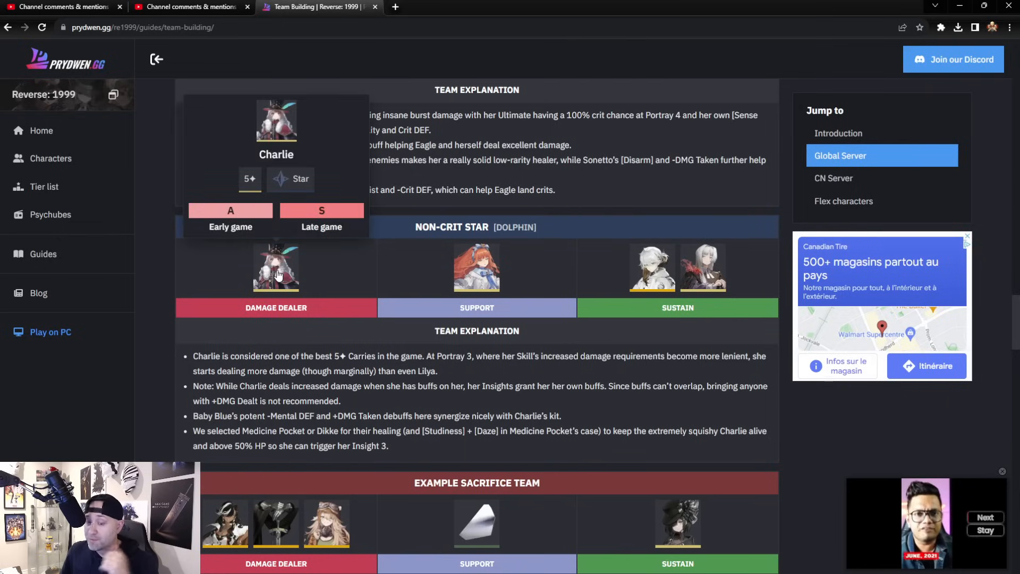
mouse_move(269, 332)
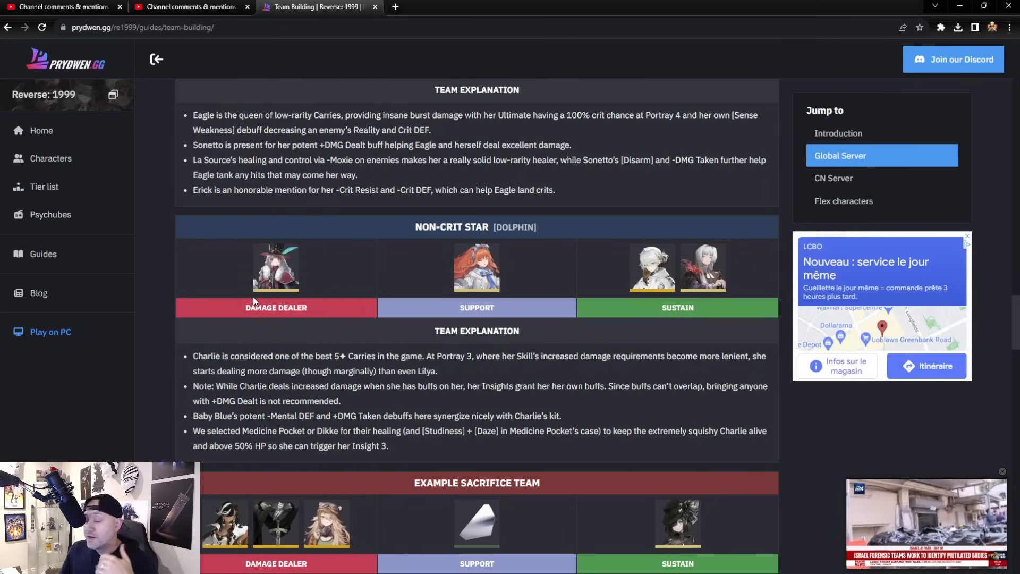
mouse_move(476, 267)
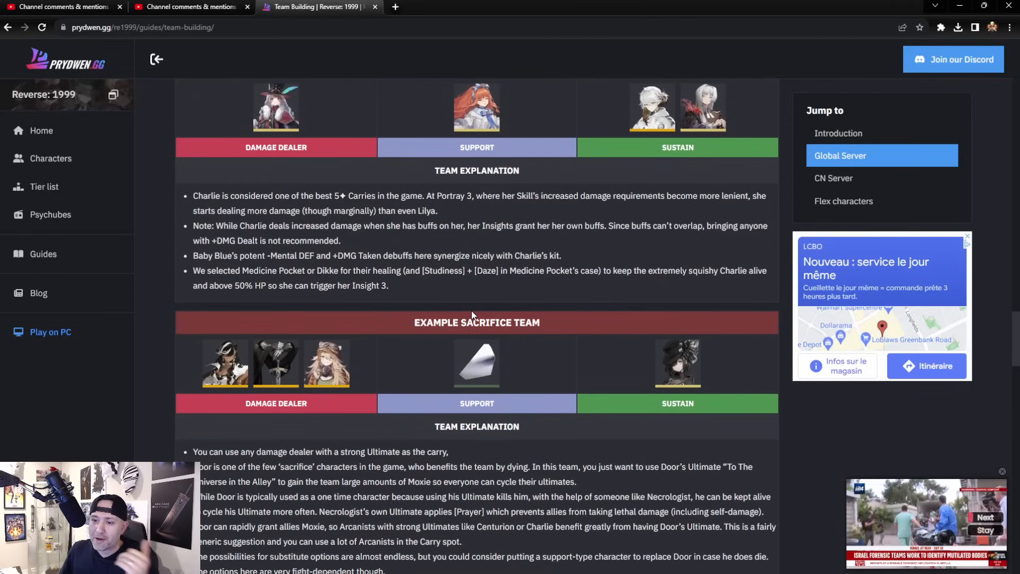
- Scroll through the CN Server teams (Tsar Bomba, Gigabrain) down to the Flex characters table
scroll("down", 3)
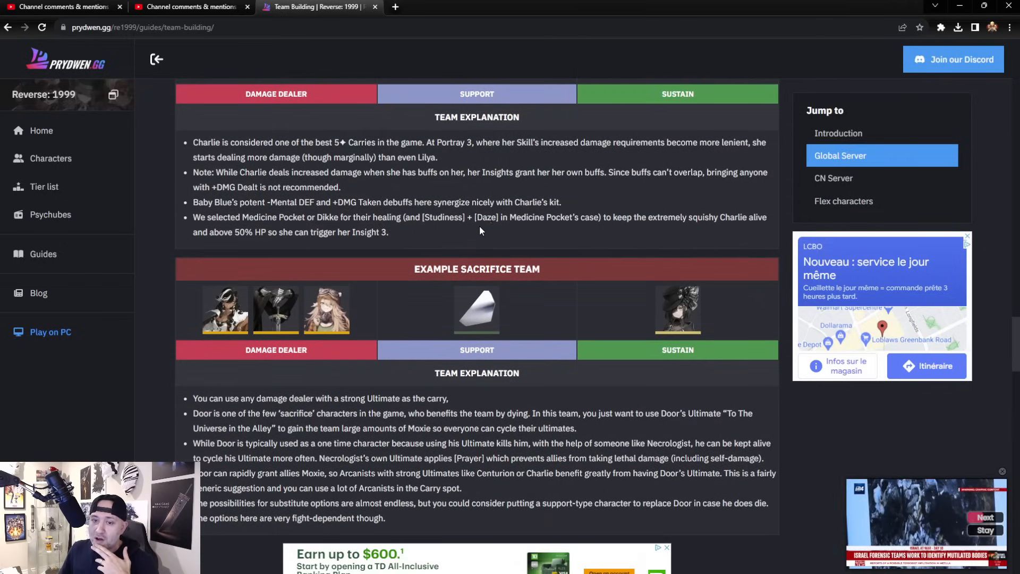
scroll("down", 3)
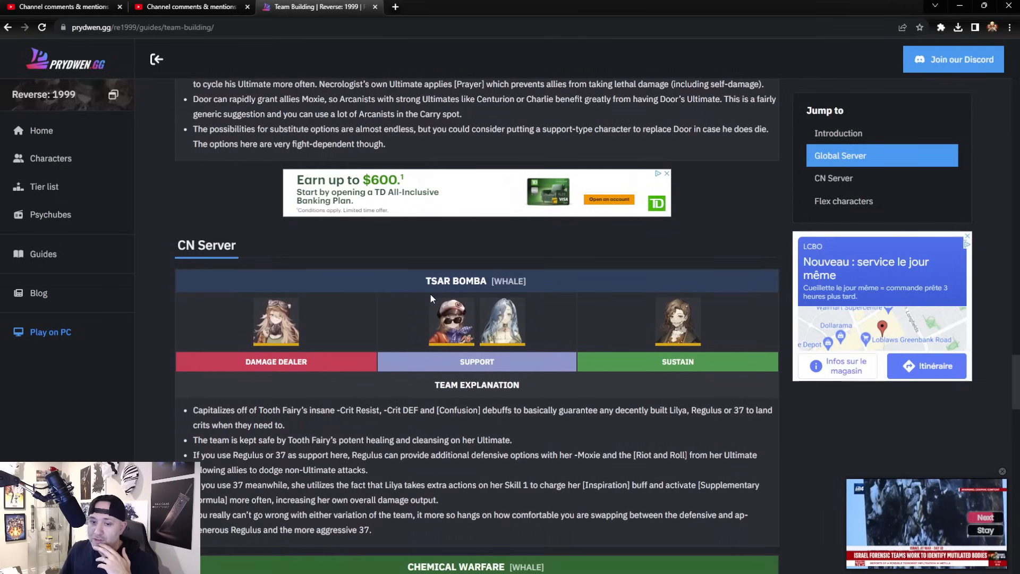
scroll("down", 3)
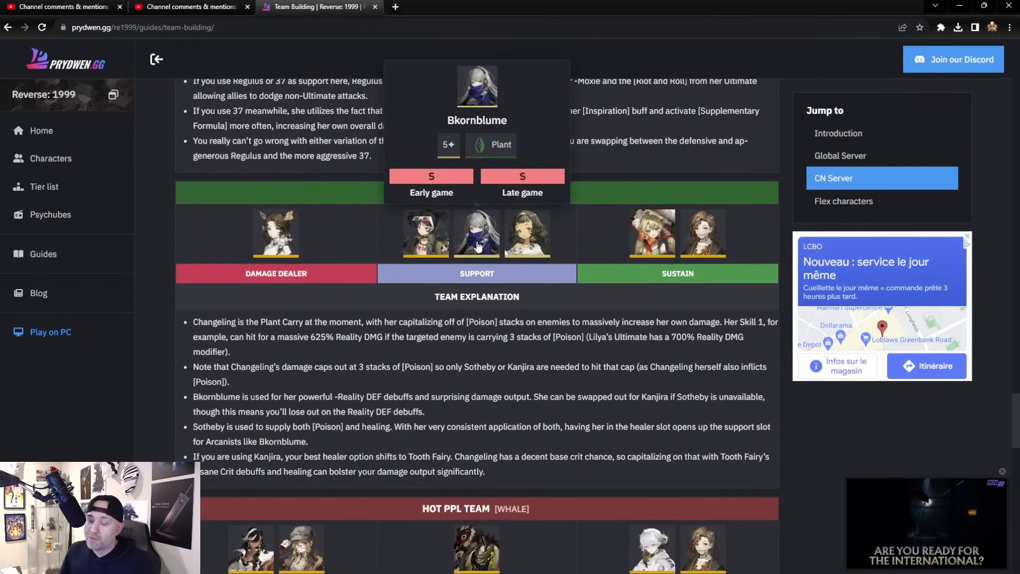
scroll("down", 3)
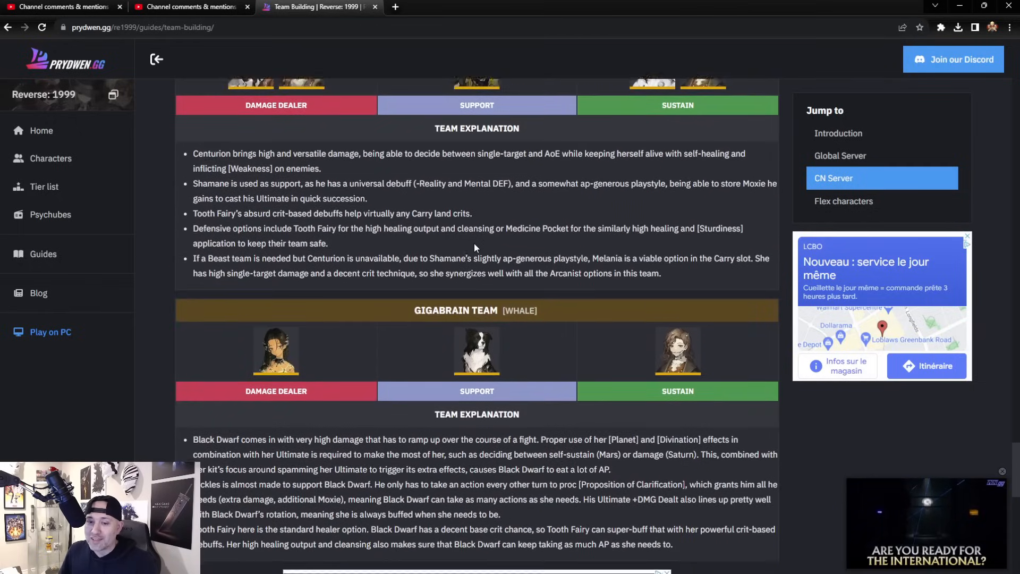
scroll("down", 3)
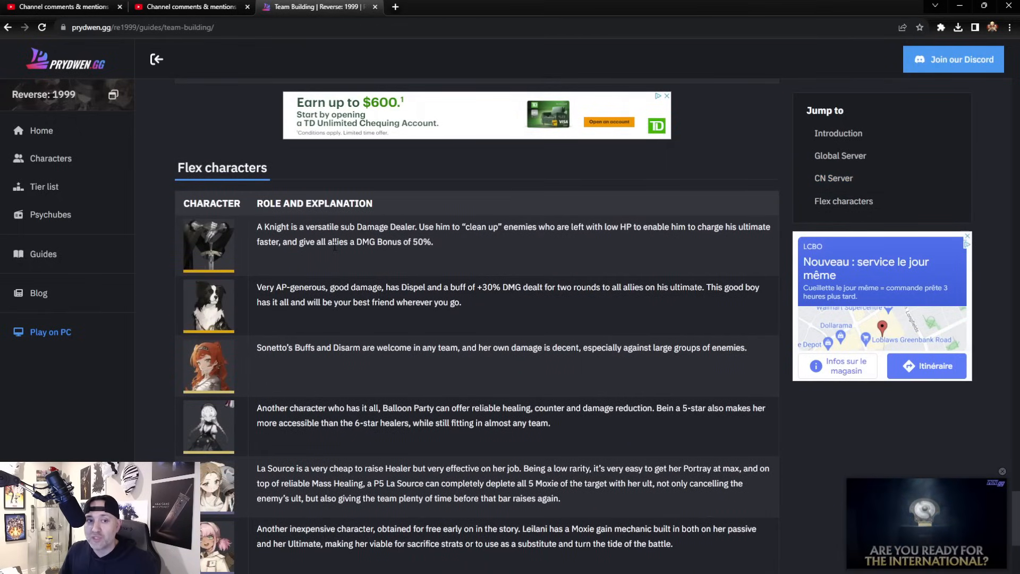
scroll("down", 3)
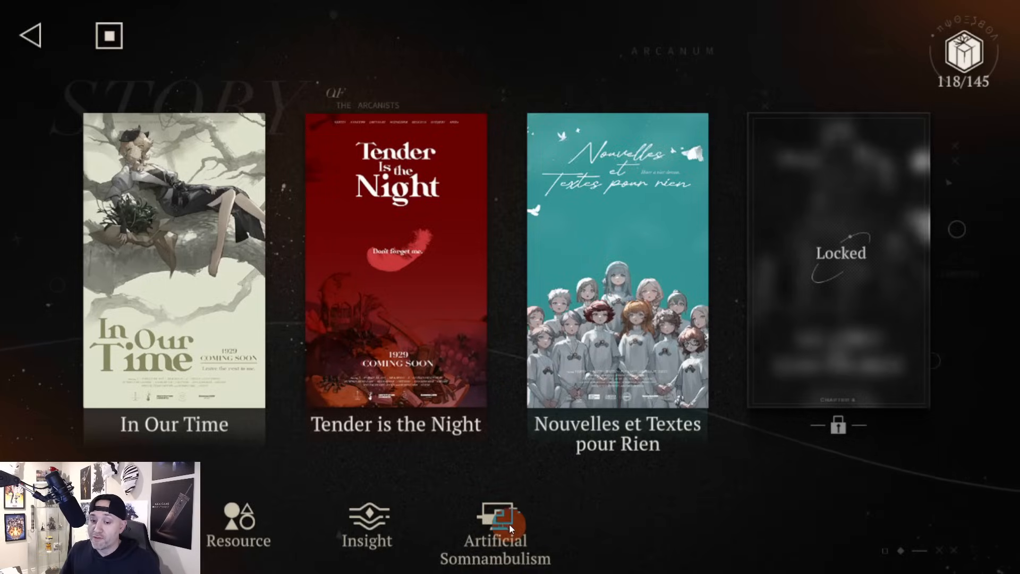
- Show the Story screen listing In Our Time, Tender is the Night and Nouvelles et Textes pour Rien
left_click(496, 515)
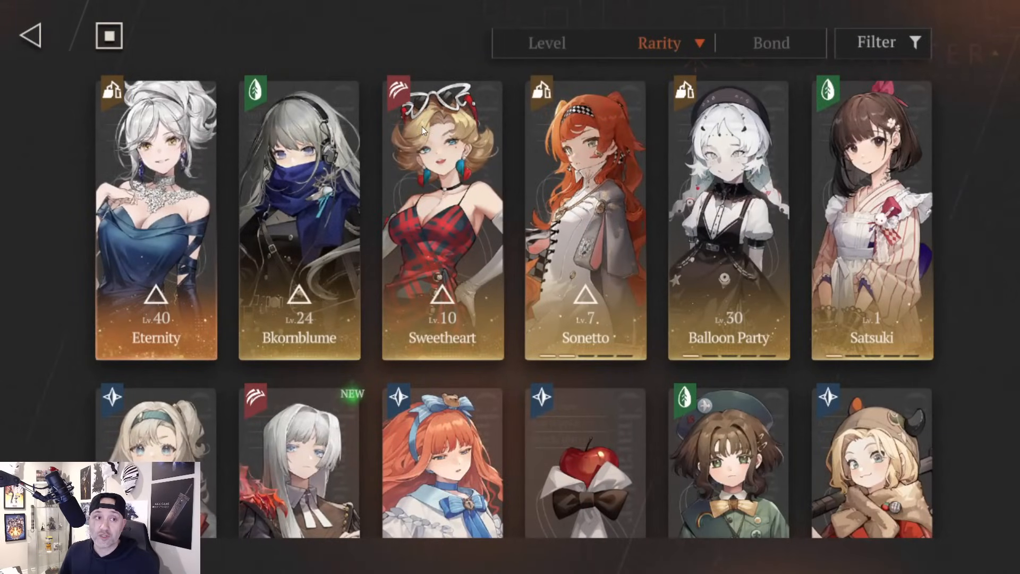
mouse_move(228, 209)
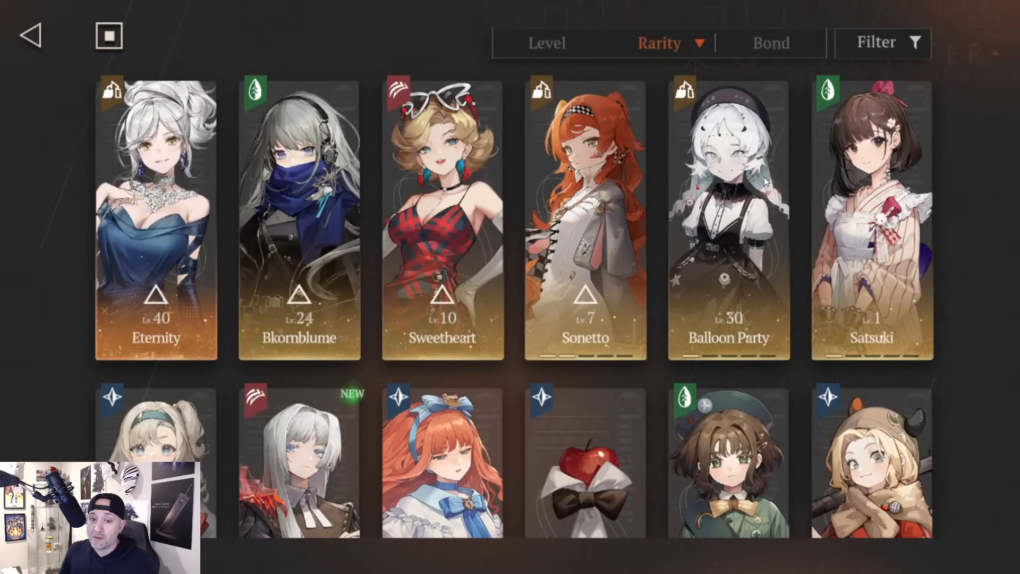
mouse_move(442, 279)
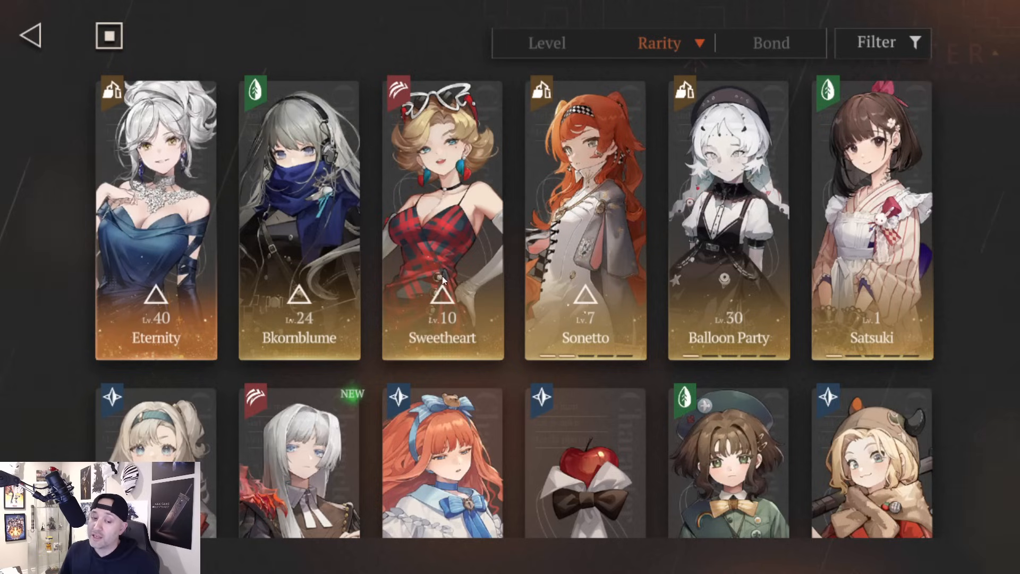
- Scroll the rarity-sorted roster from Eternity and Sonetto down to Ms. Moissan, Rabies, TTT and Mondlicht
scroll("down", 3)
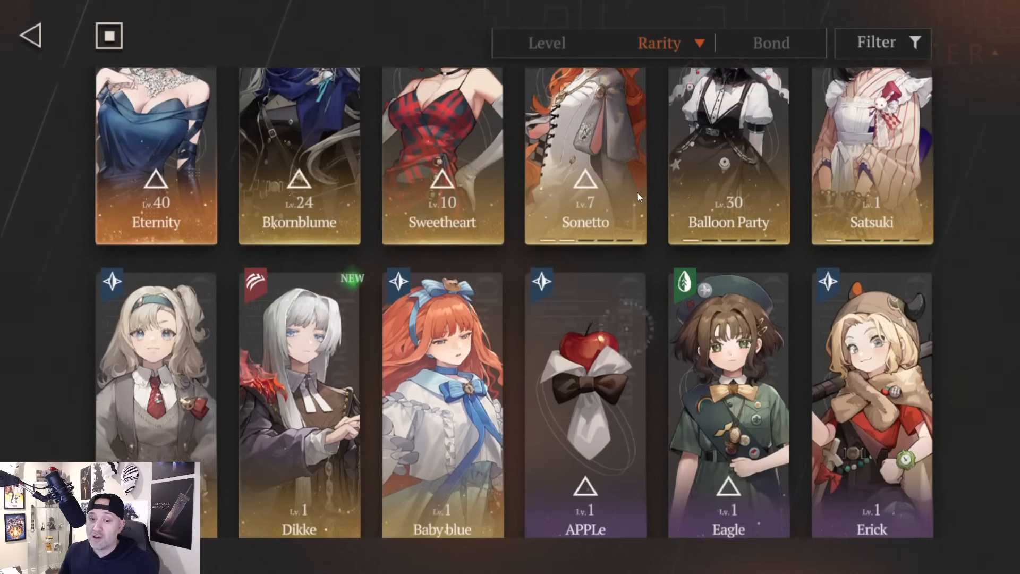
scroll("down", 3)
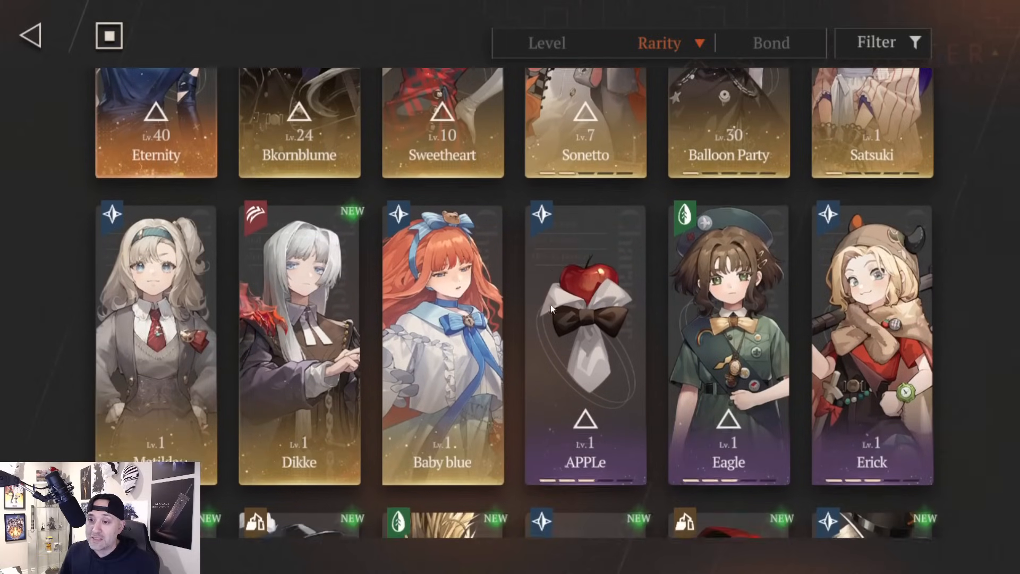
scroll("down", 3)
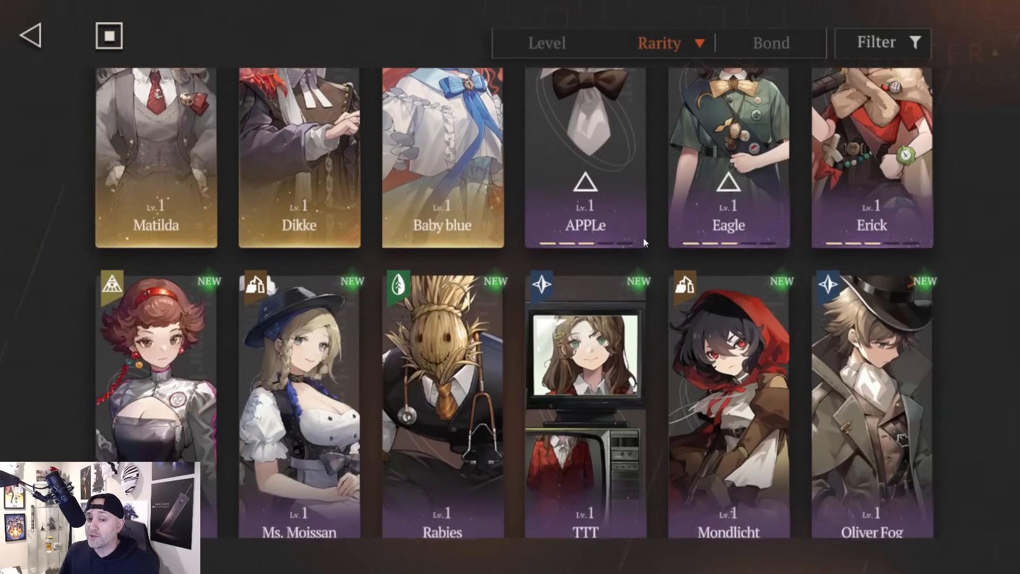